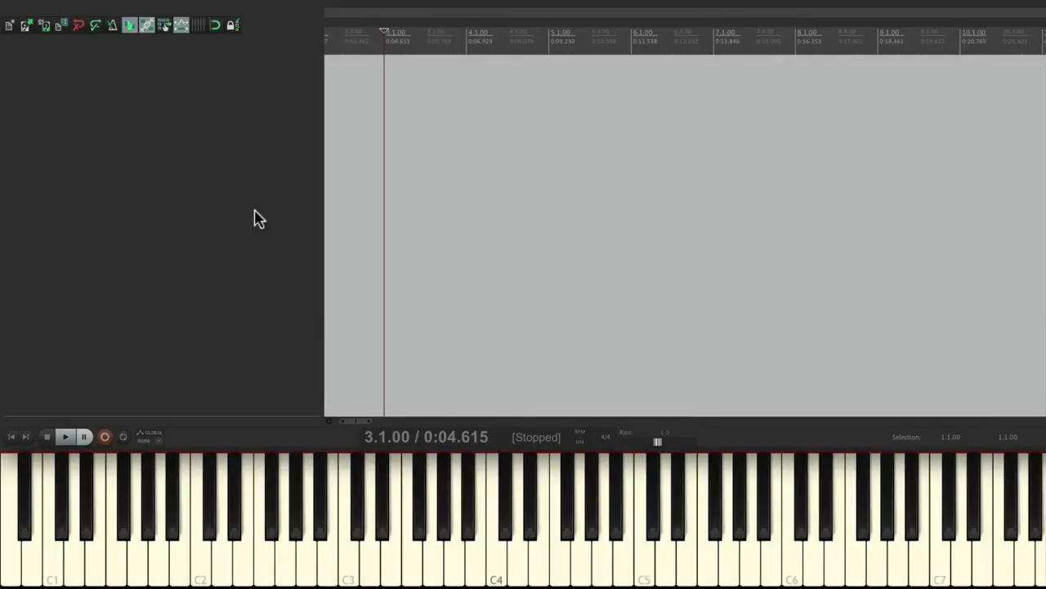
Step: Open Preferences on the Audio > Device page showing Soundflower (64ch)
left_click(366, 9)
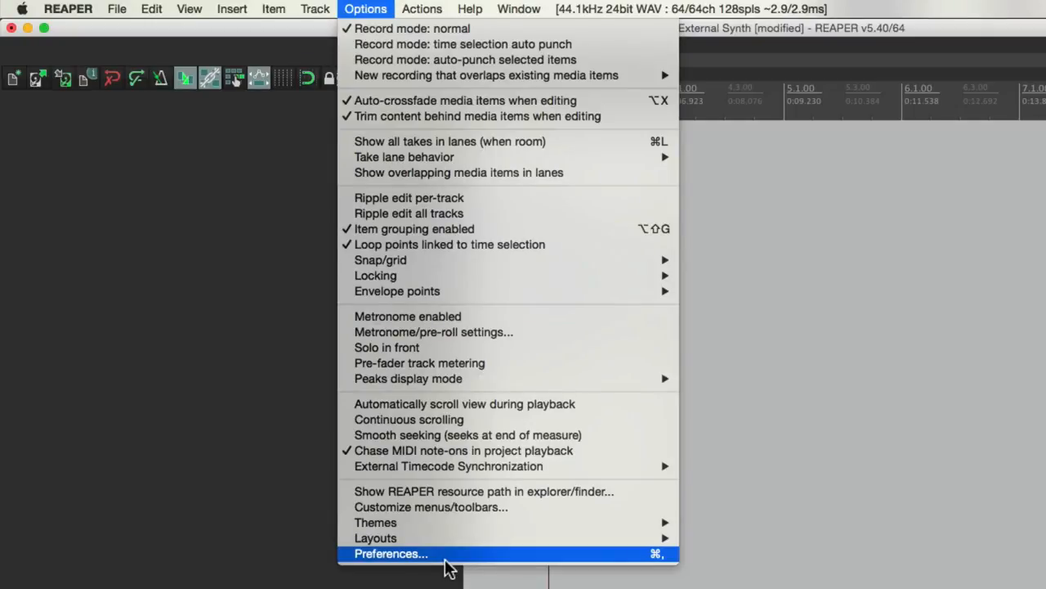
left_click(390, 553)
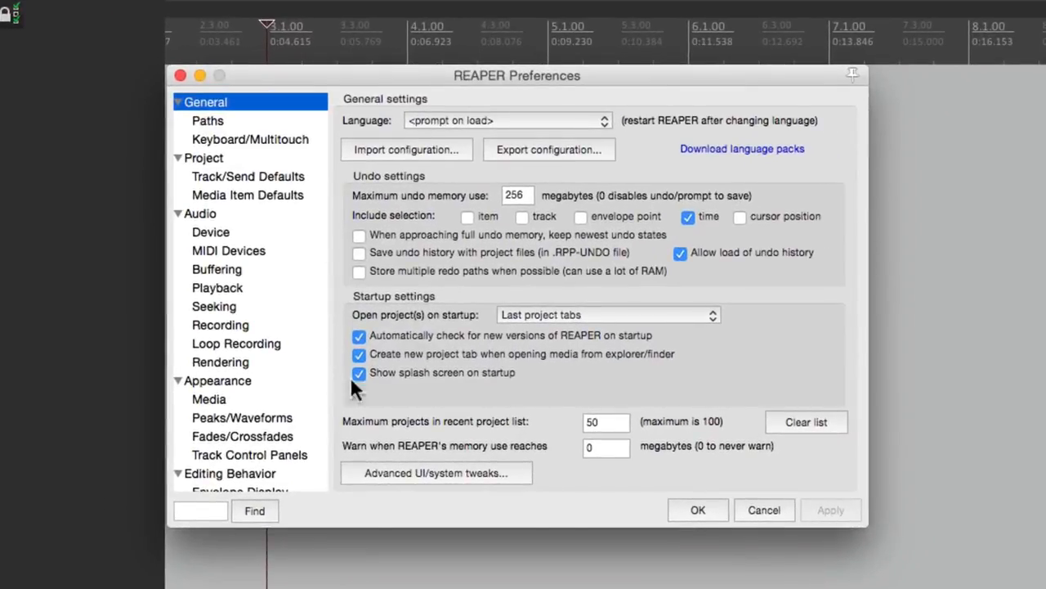
left_click(211, 231)
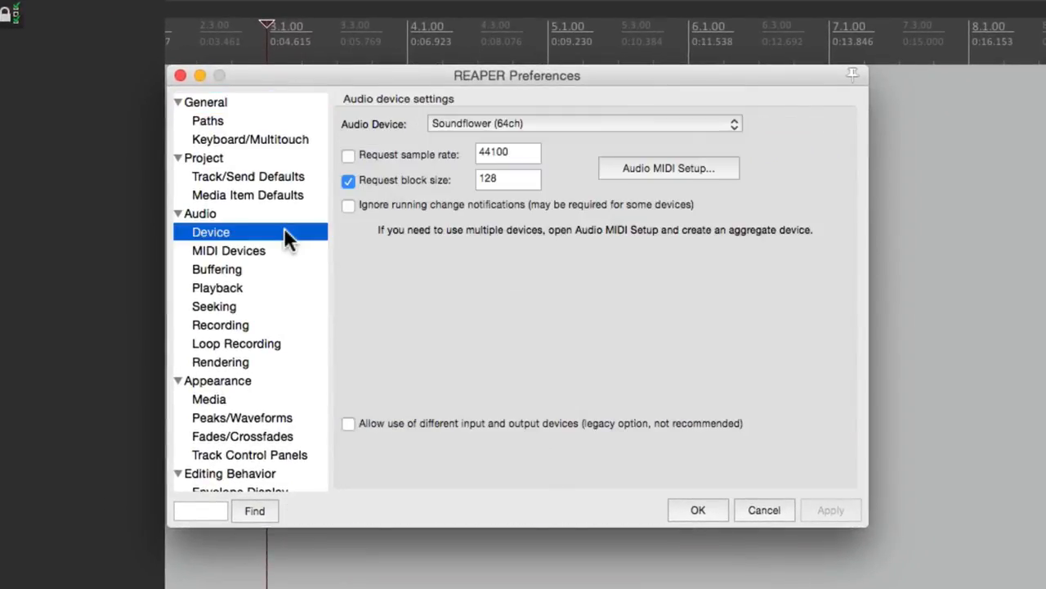
mouse_move(452, 133)
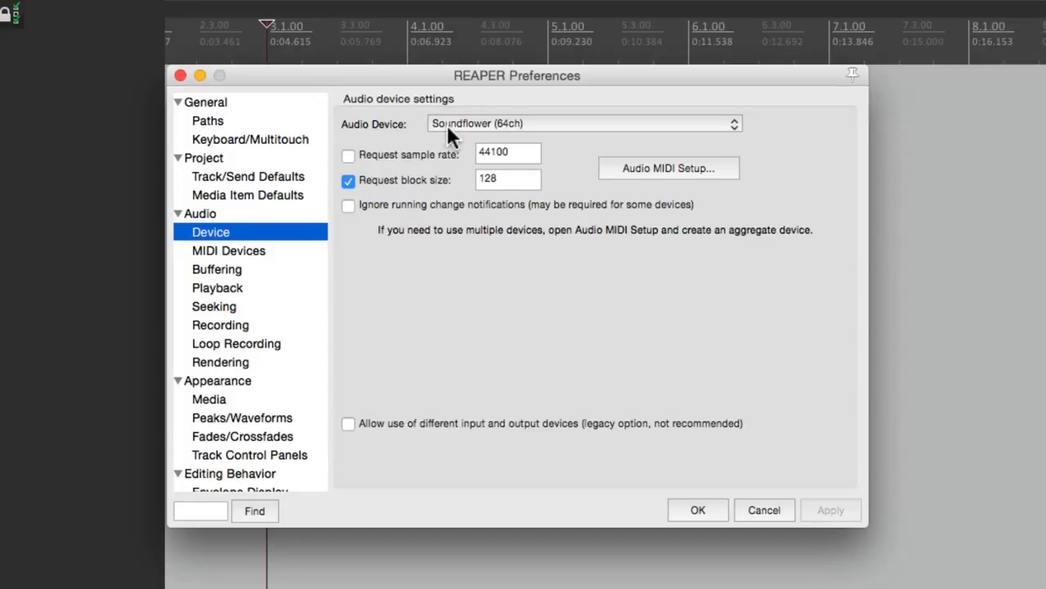
mouse_move(299, 264)
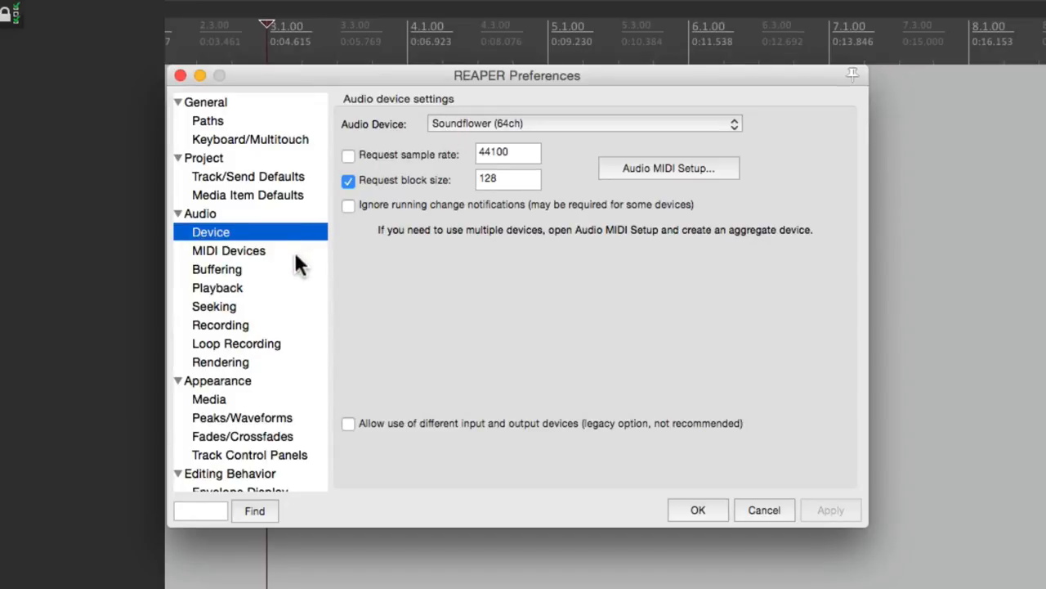
Step: Enable the TASCAM US-144 MKII MIDI input and output under Audio > MIDI Devices
left_click(229, 250)
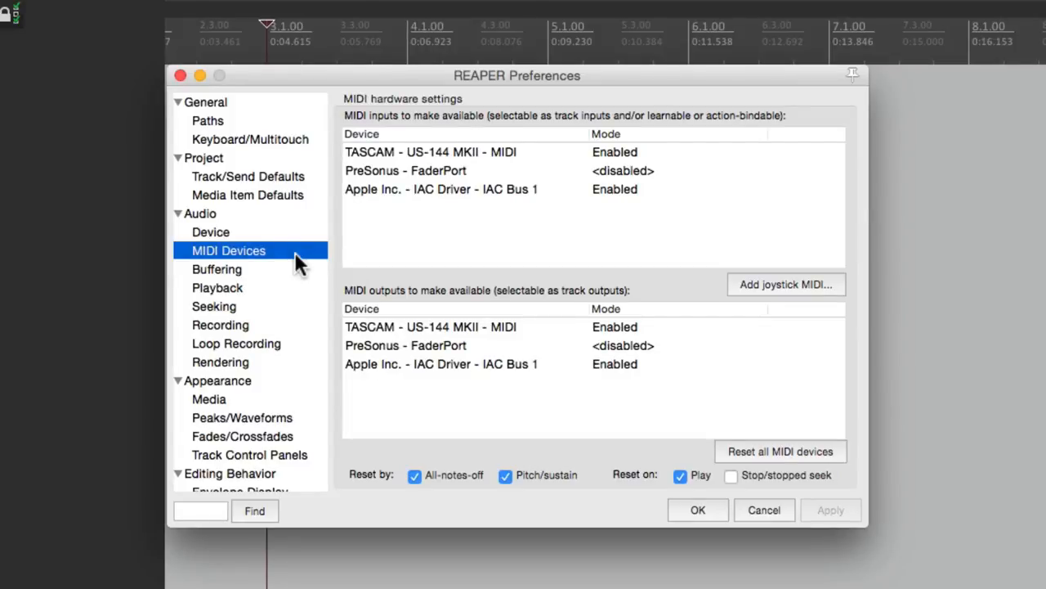
mouse_move(423, 251)
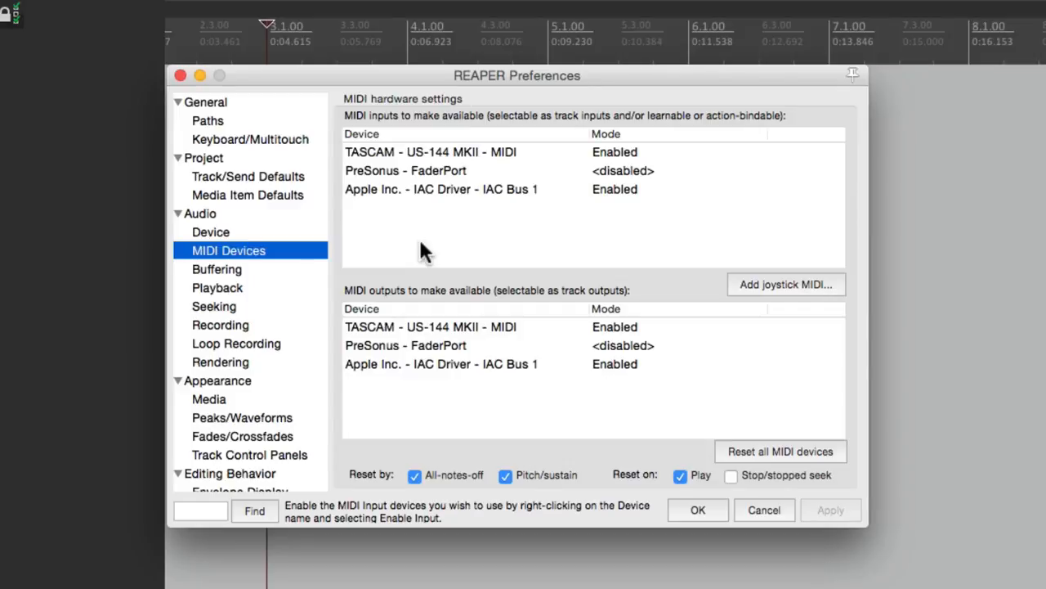
left_click(431, 152)
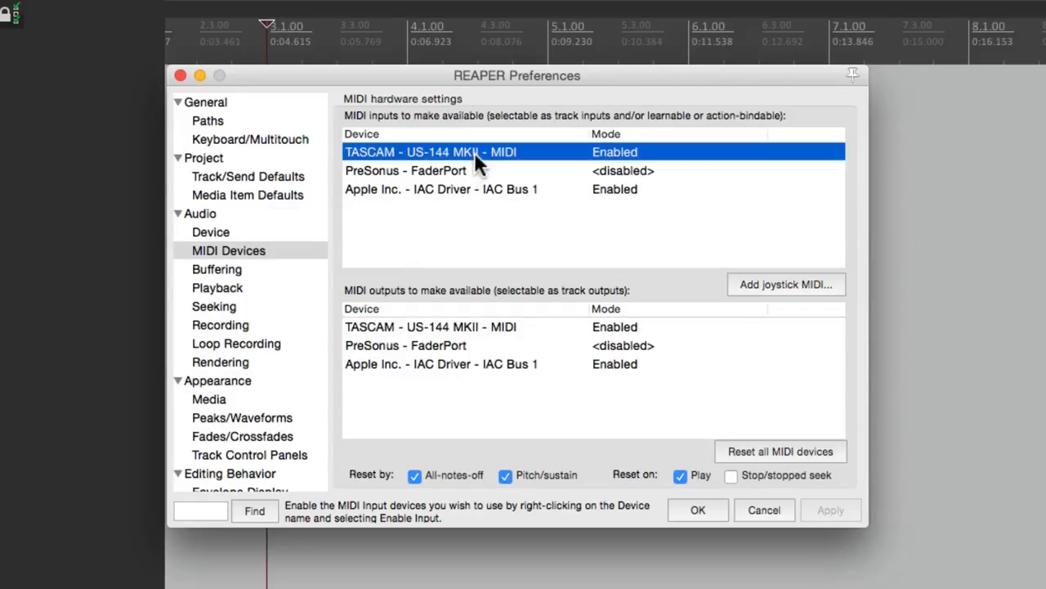
mouse_move(625, 160)
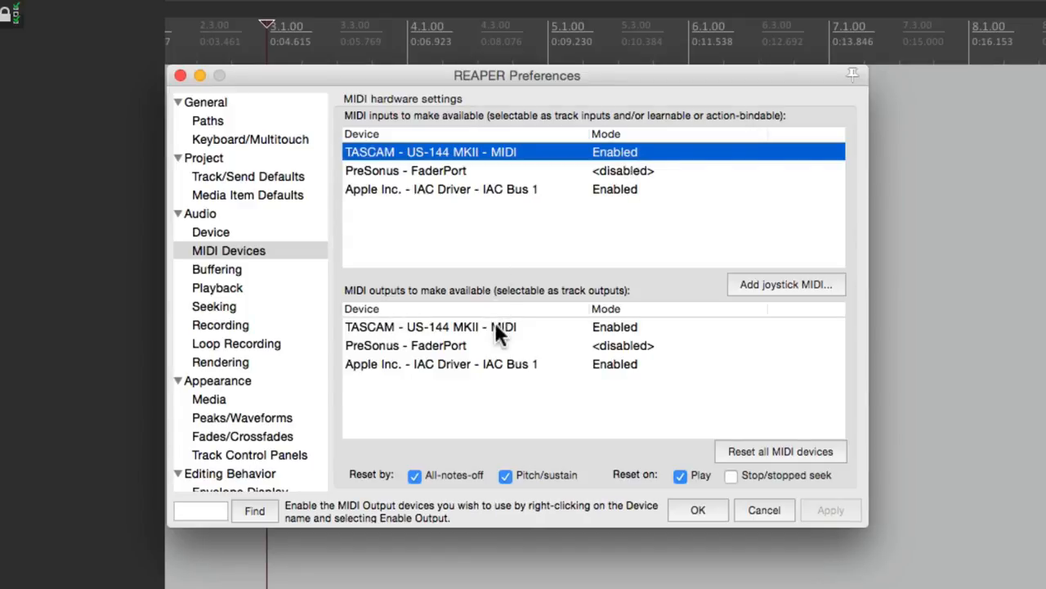
left_click(429, 326)
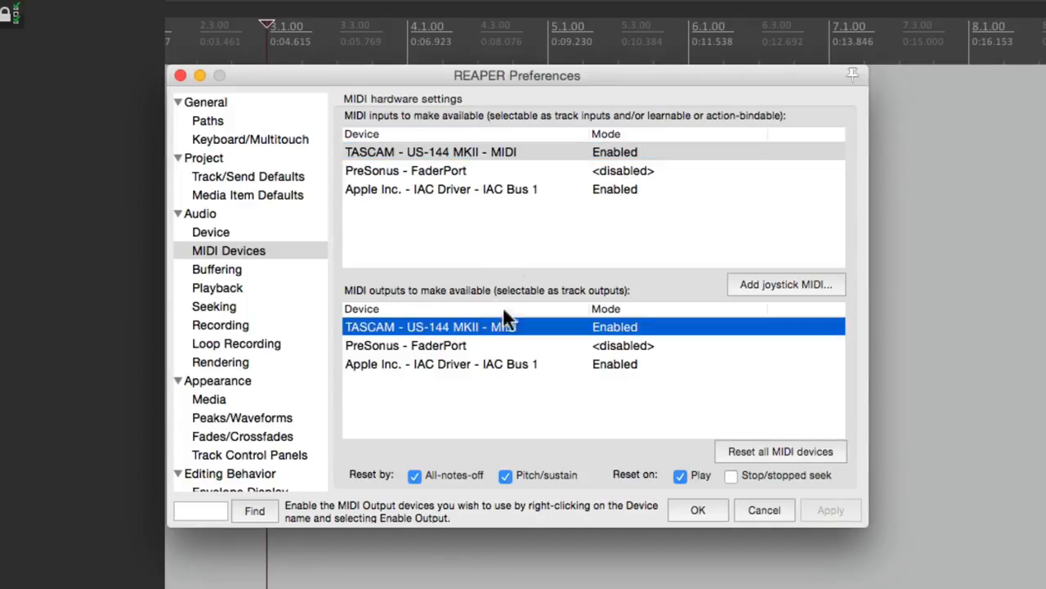
double_click(431, 151)
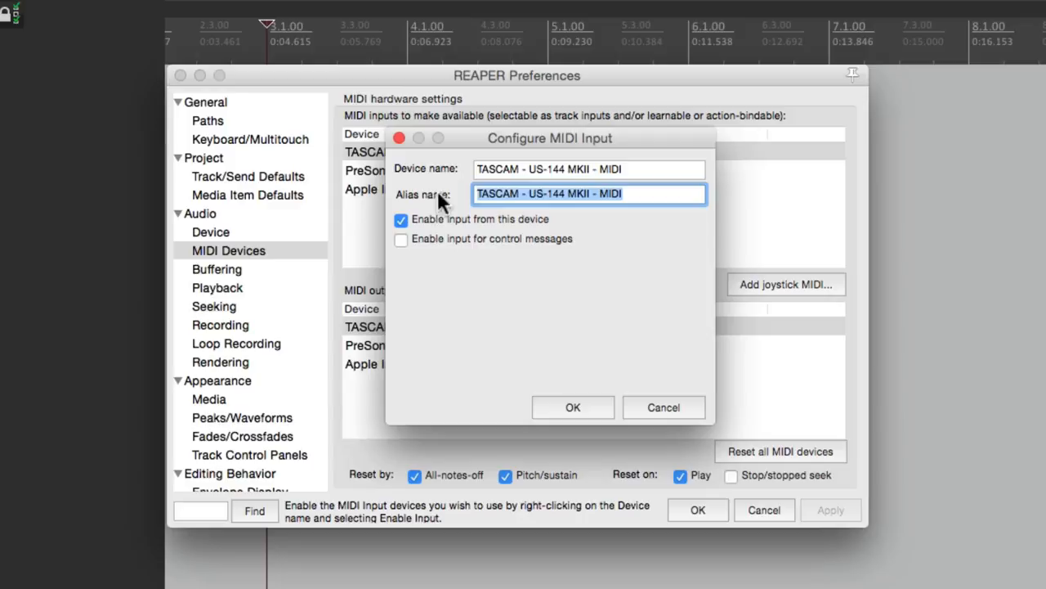
mouse_move(541, 391)
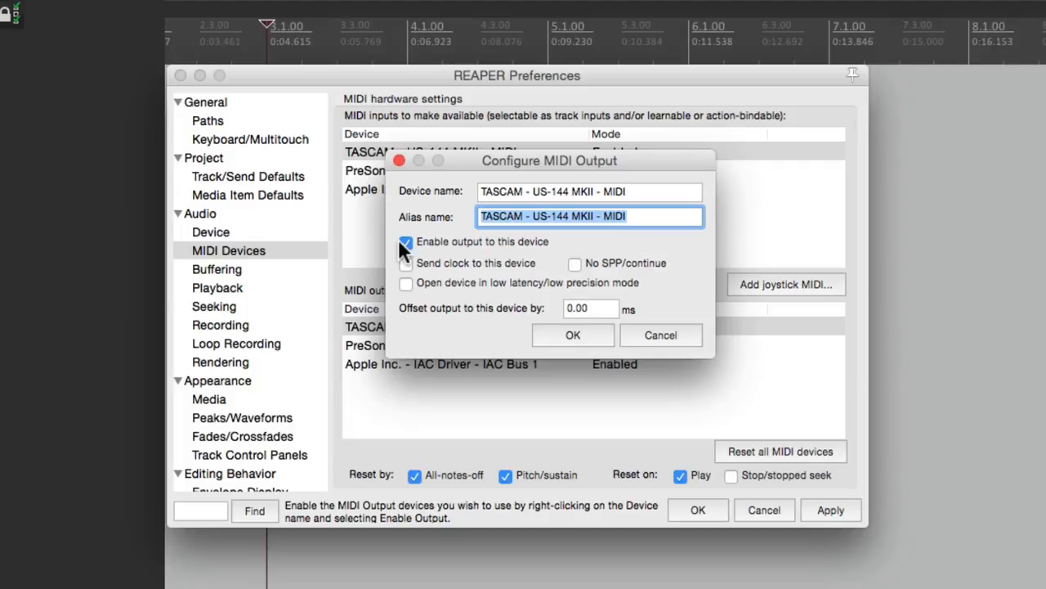
left_click(572, 335)
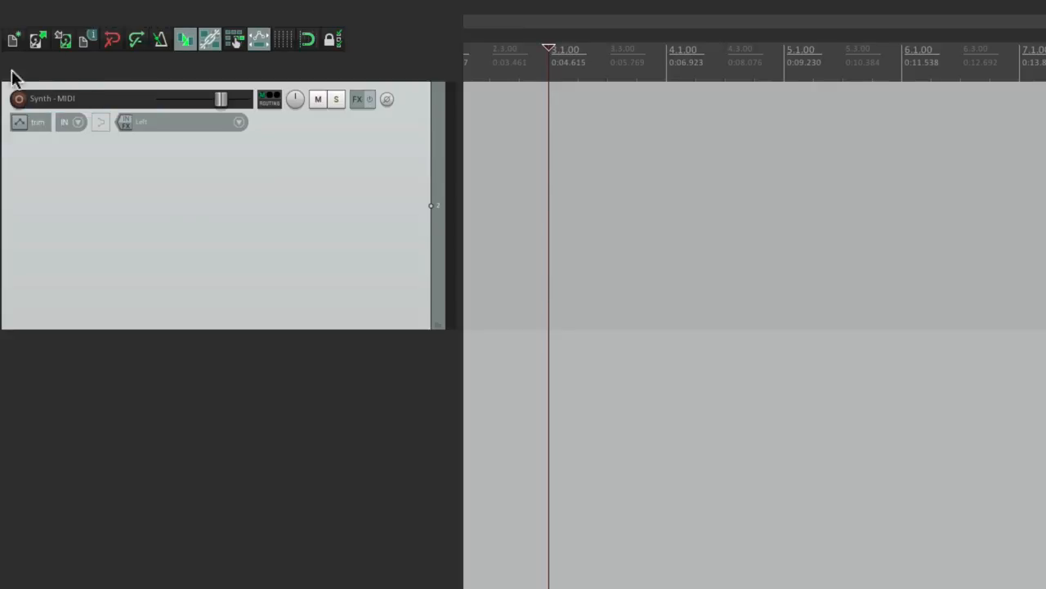
mouse_move(199, 228)
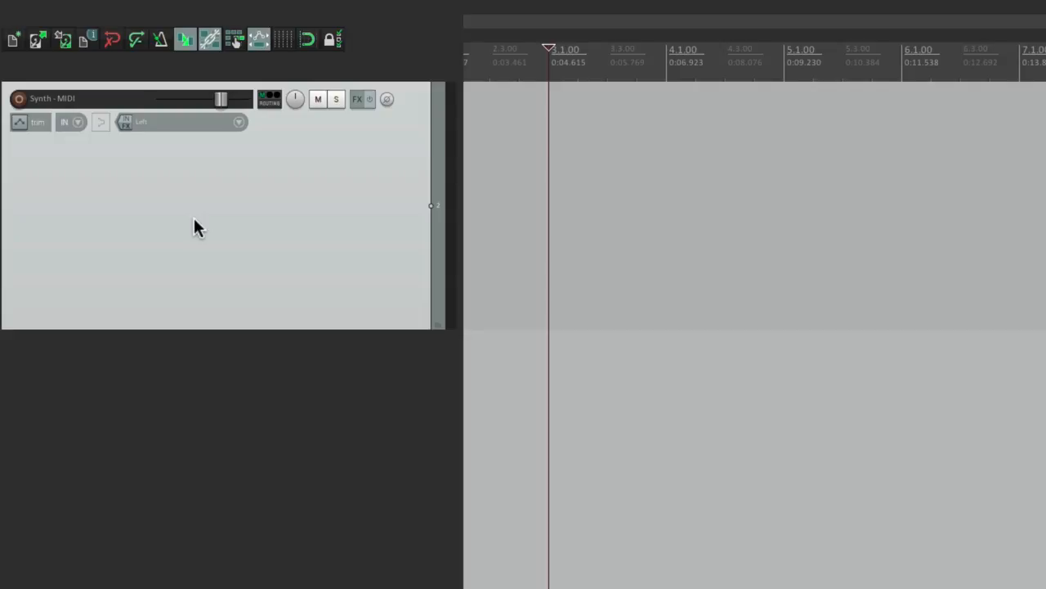
mouse_move(244, 132)
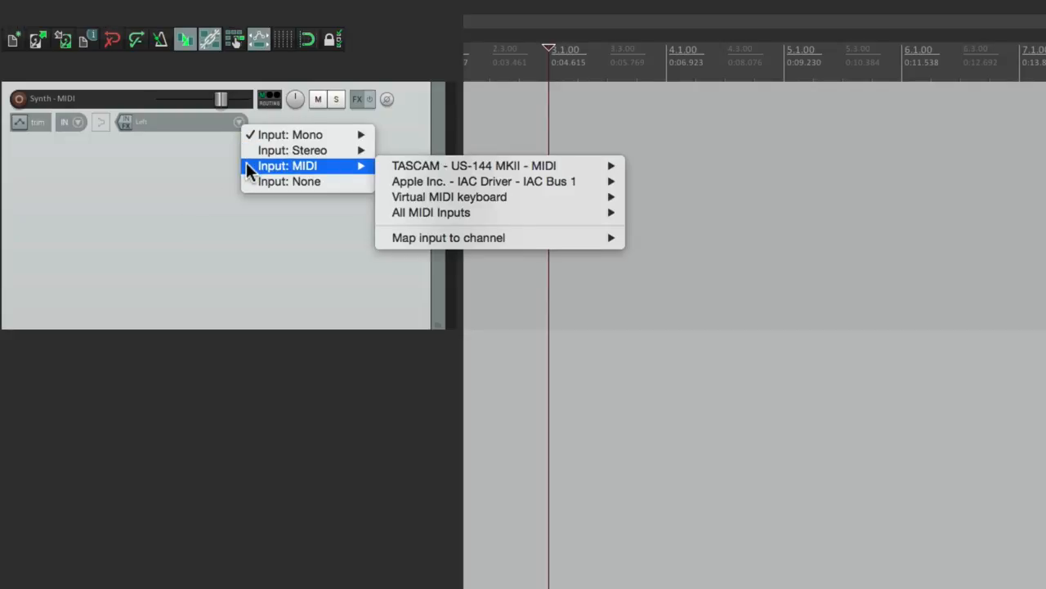
mouse_move(472, 165)
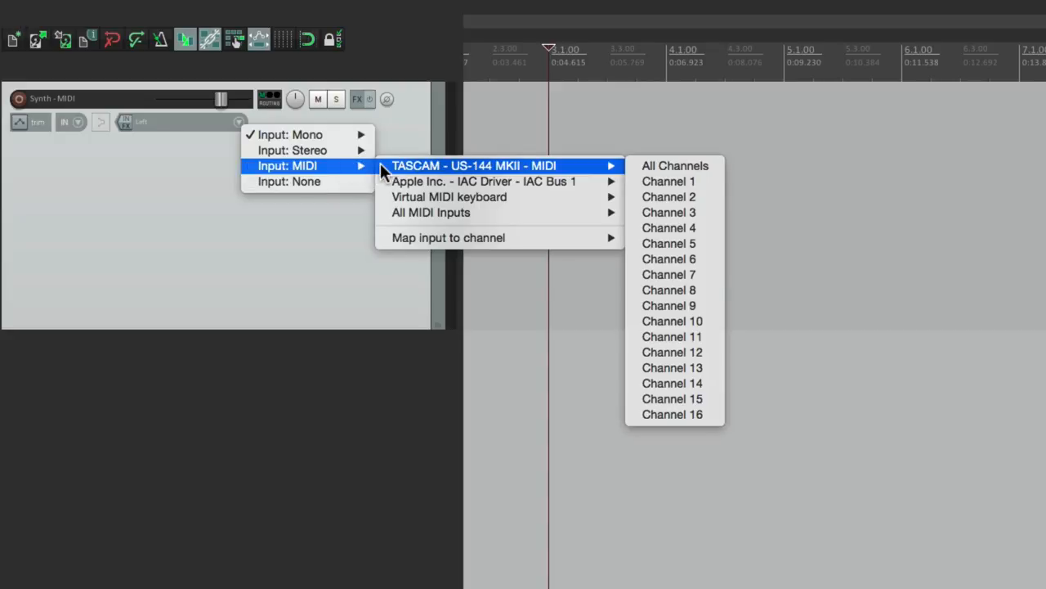
mouse_move(671, 290)
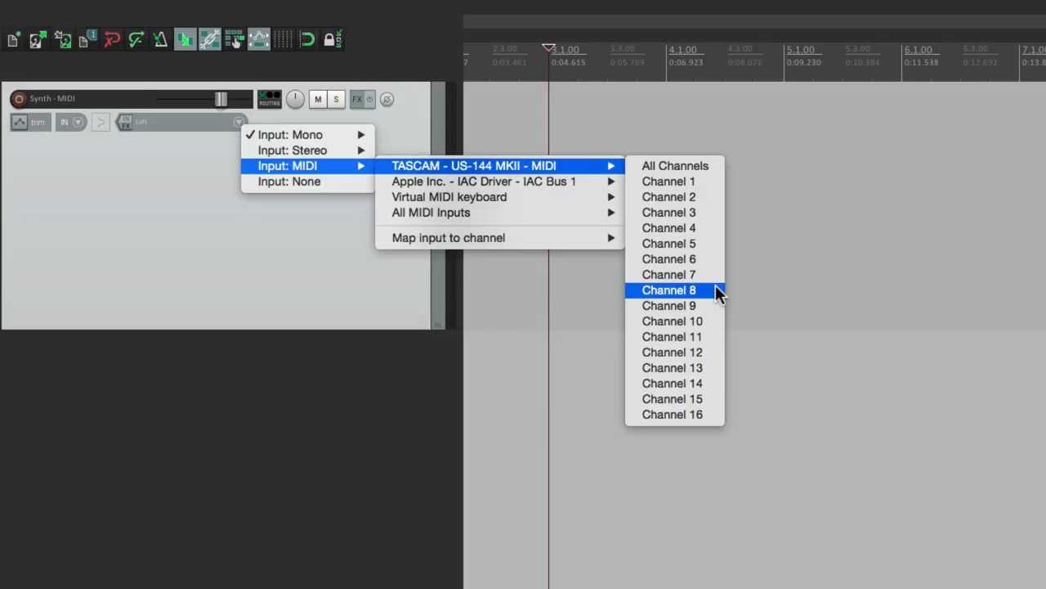
mouse_move(718, 172)
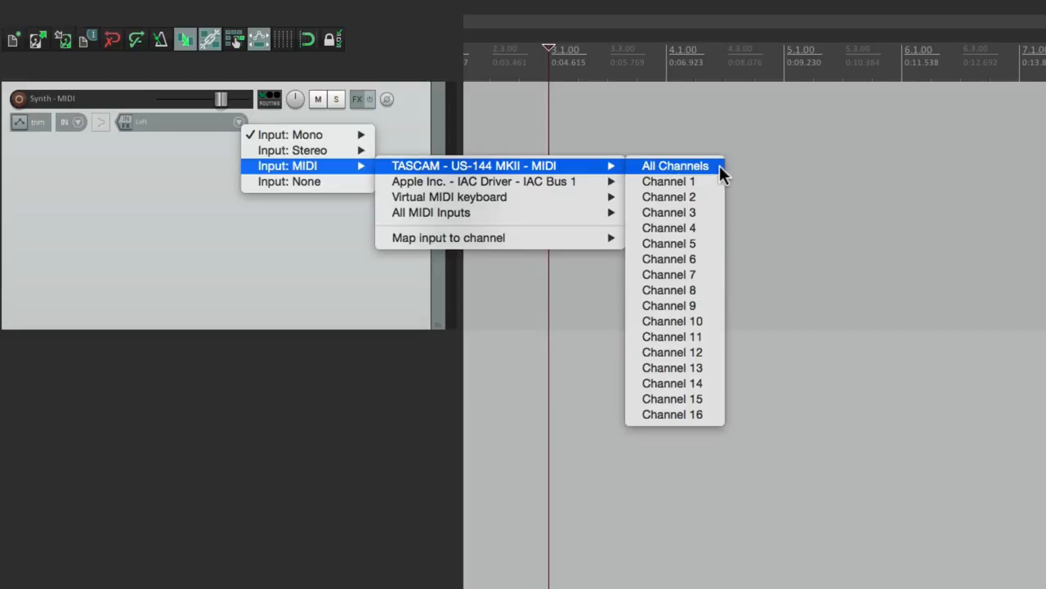
Step: Set the Synth - MIDI track input to TASCAM US-144 MKII MIDI, all channels
left_click(674, 165)
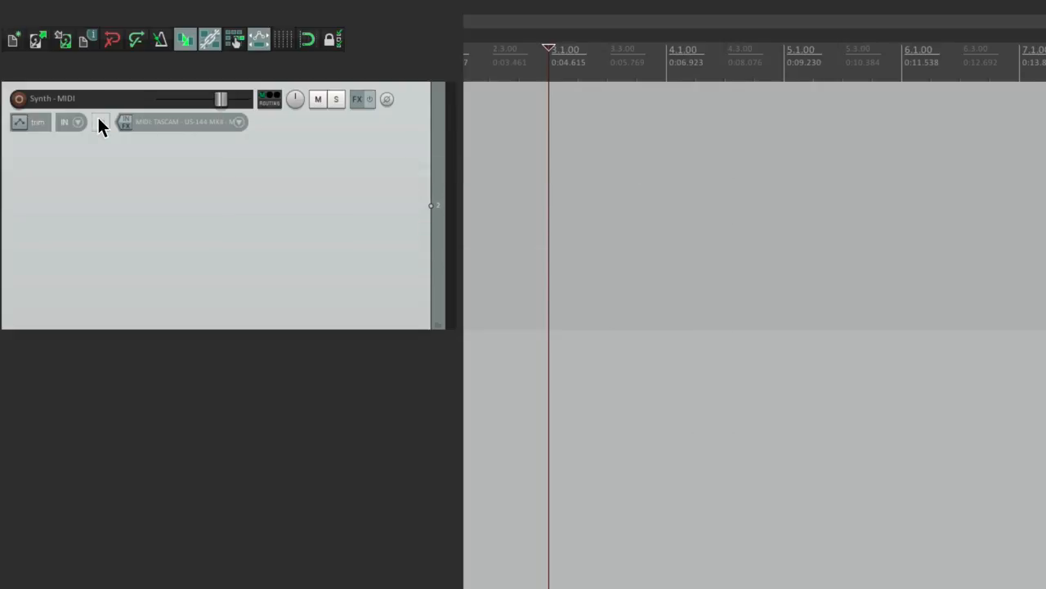
mouse_move(102, 122)
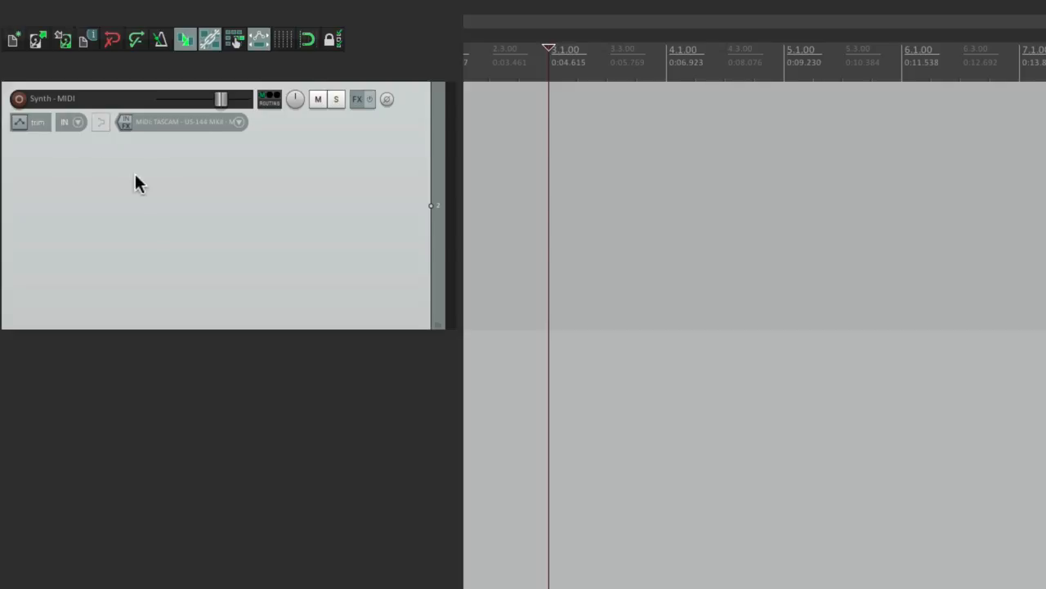
mouse_move(149, 182)
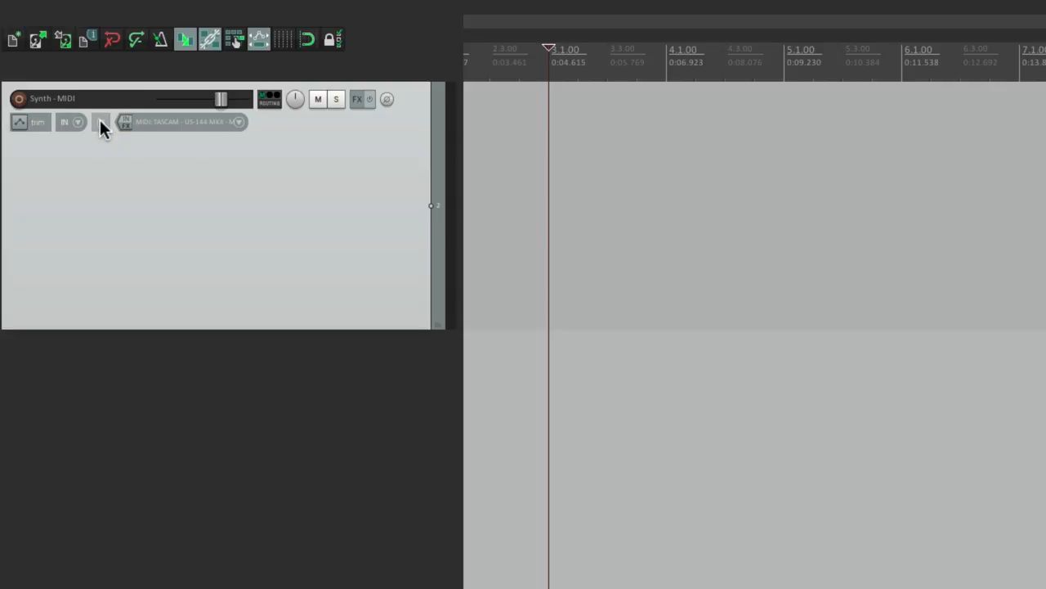
Step: Turn on input monitoring for the armed Synth - MIDI track
left_click(101, 121)
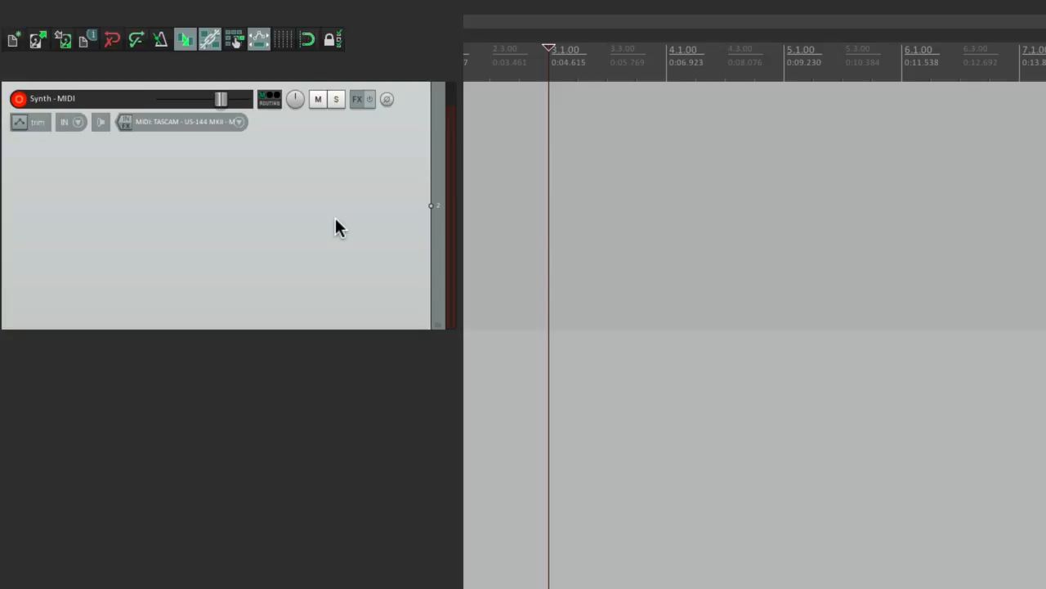
mouse_move(502, 248)
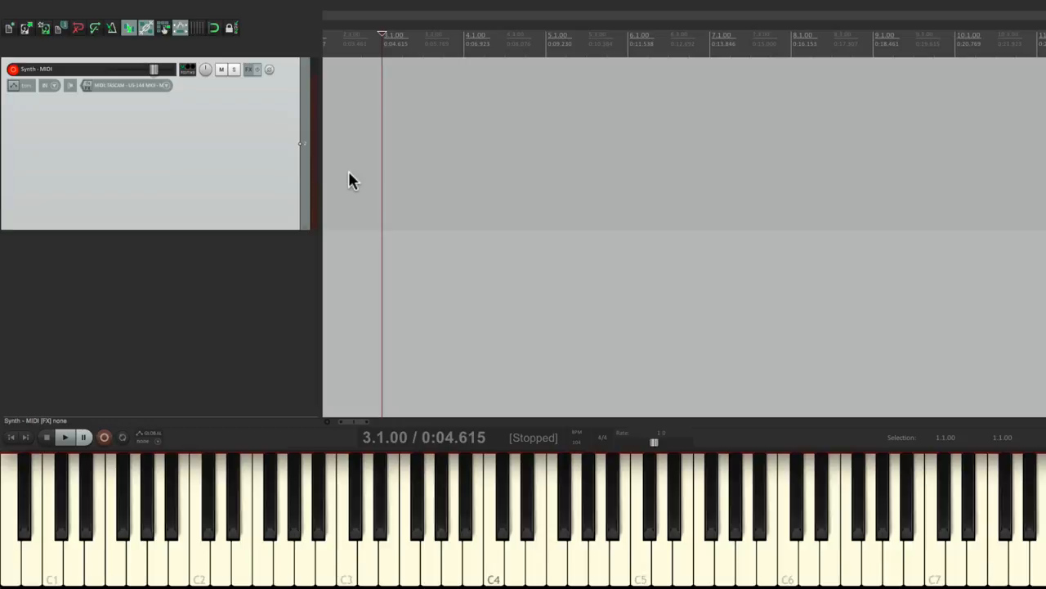
mouse_move(225, 158)
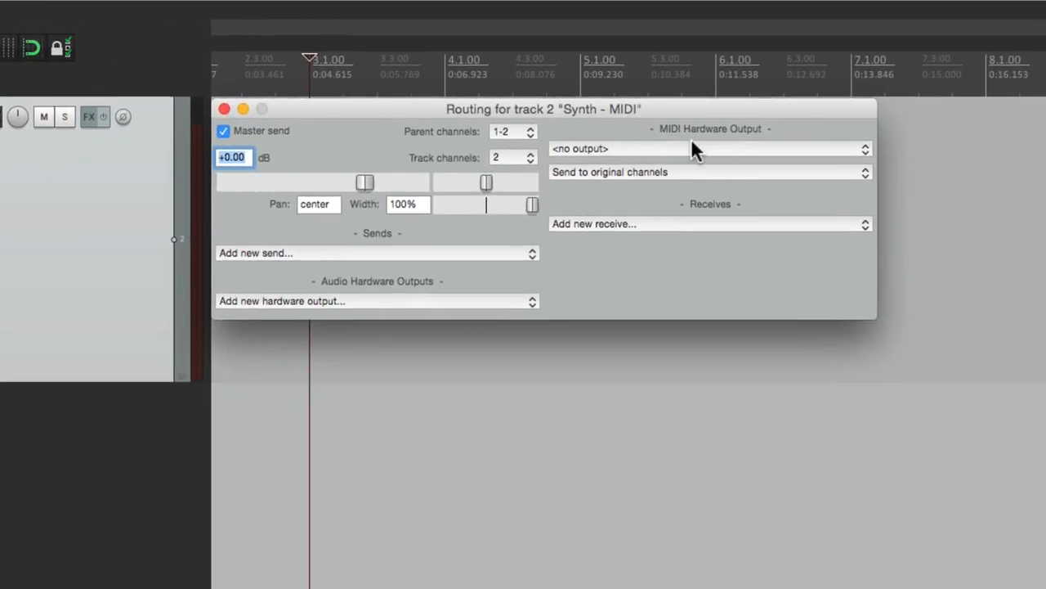
mouse_move(731, 145)
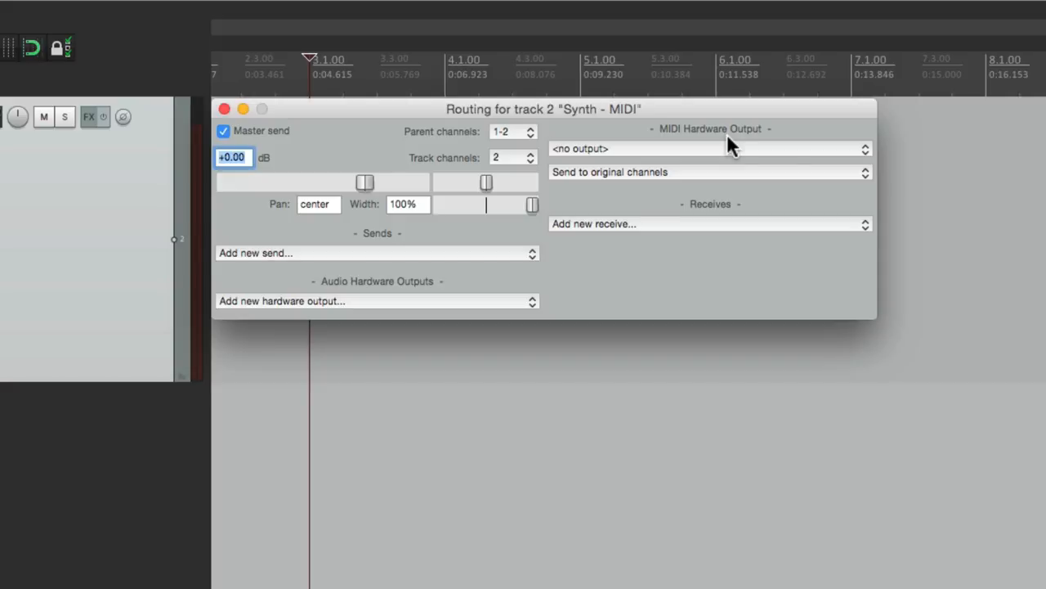
Step: Route Synth - MIDI's hardware output to TASCAM US-144 MKII on channel 1, then close routing
left_click(707, 148)
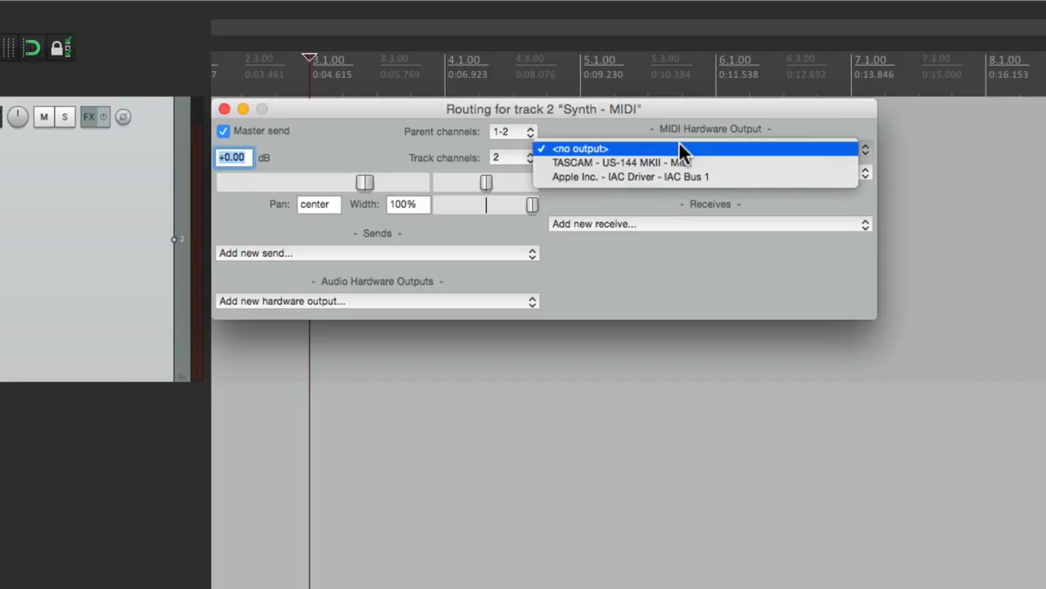
left_click(621, 162)
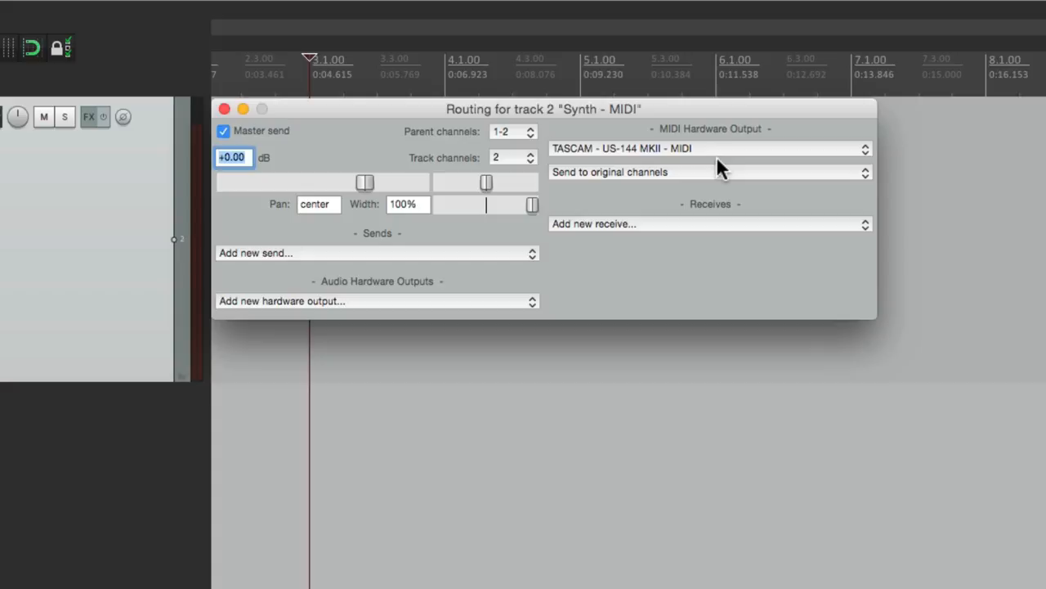
left_click(707, 172)
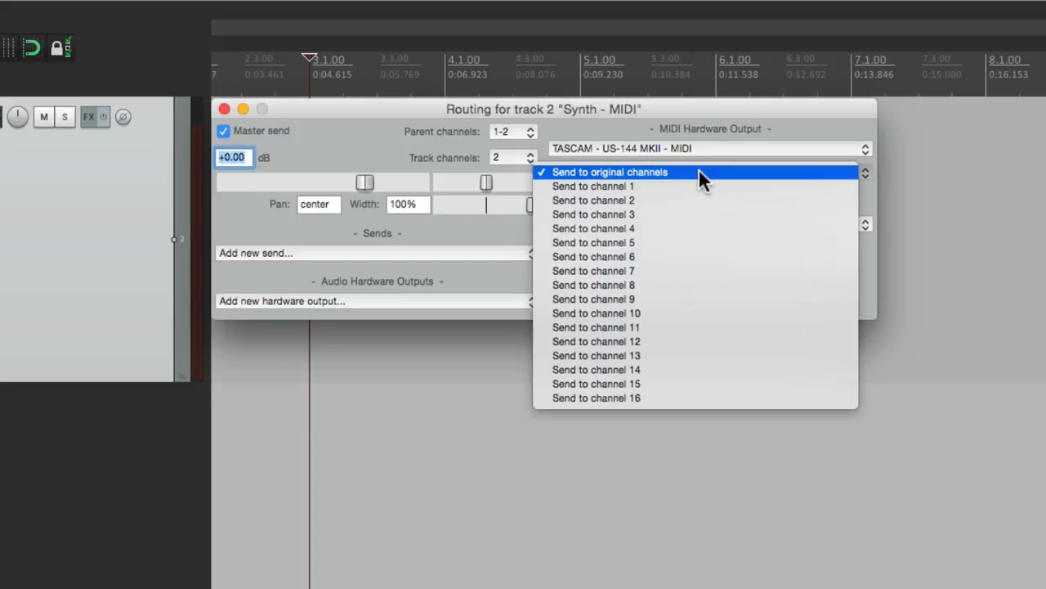
mouse_move(699, 187)
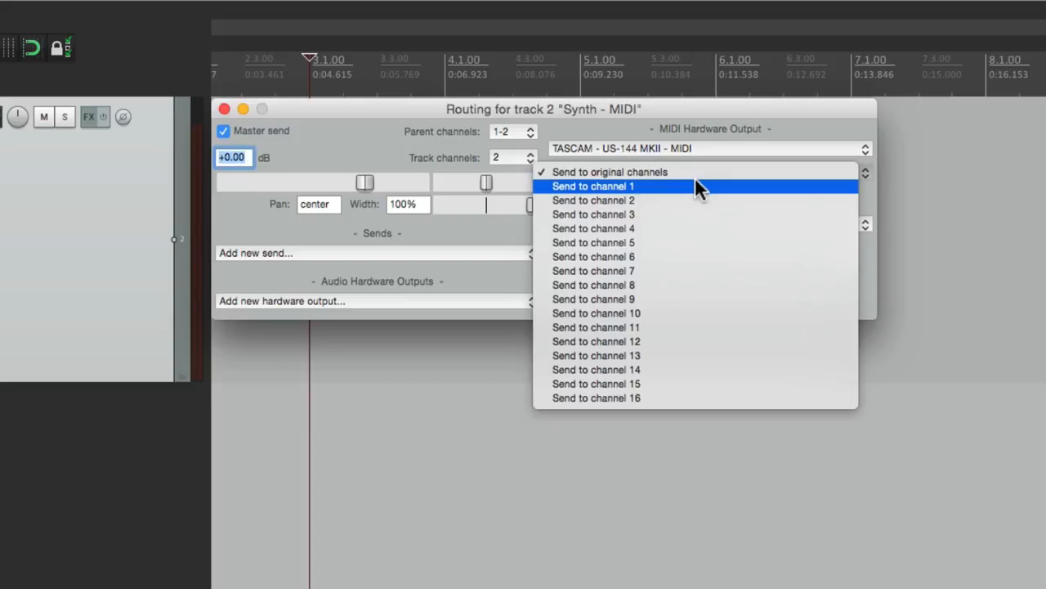
left_click(593, 185)
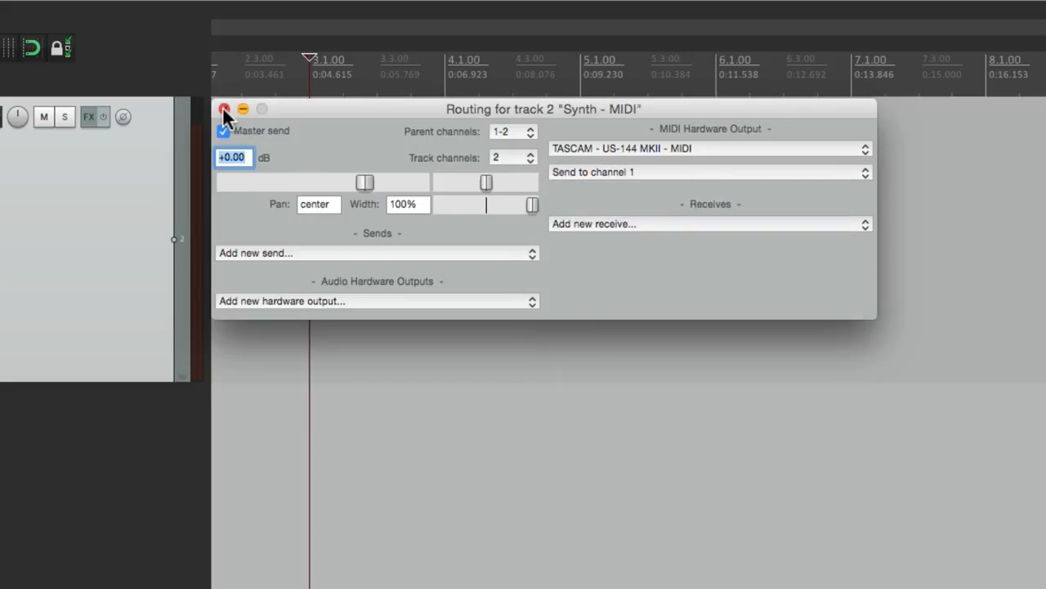
left_click(225, 109)
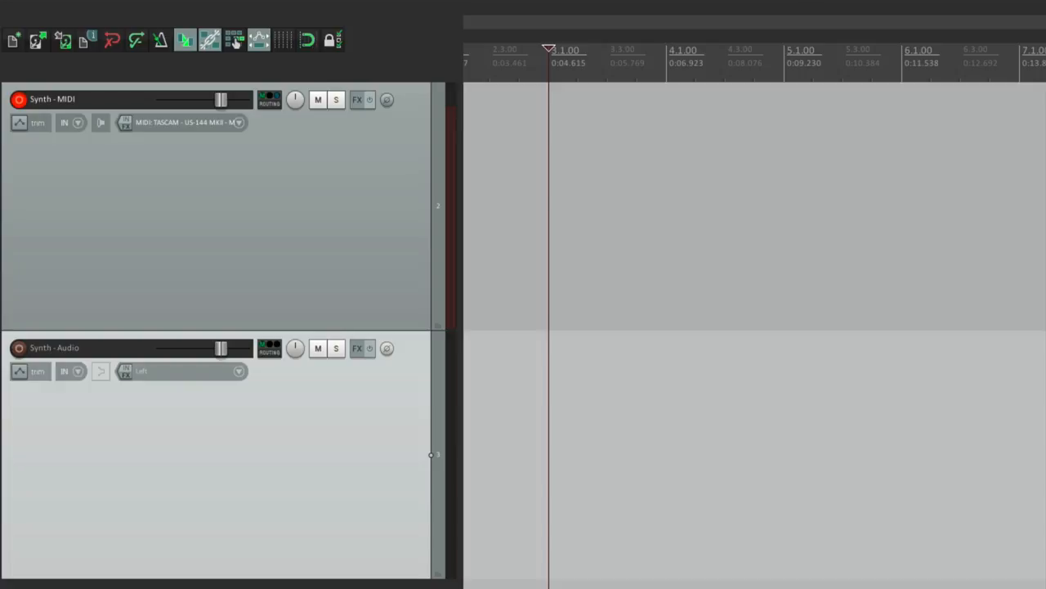
mouse_move(326, 268)
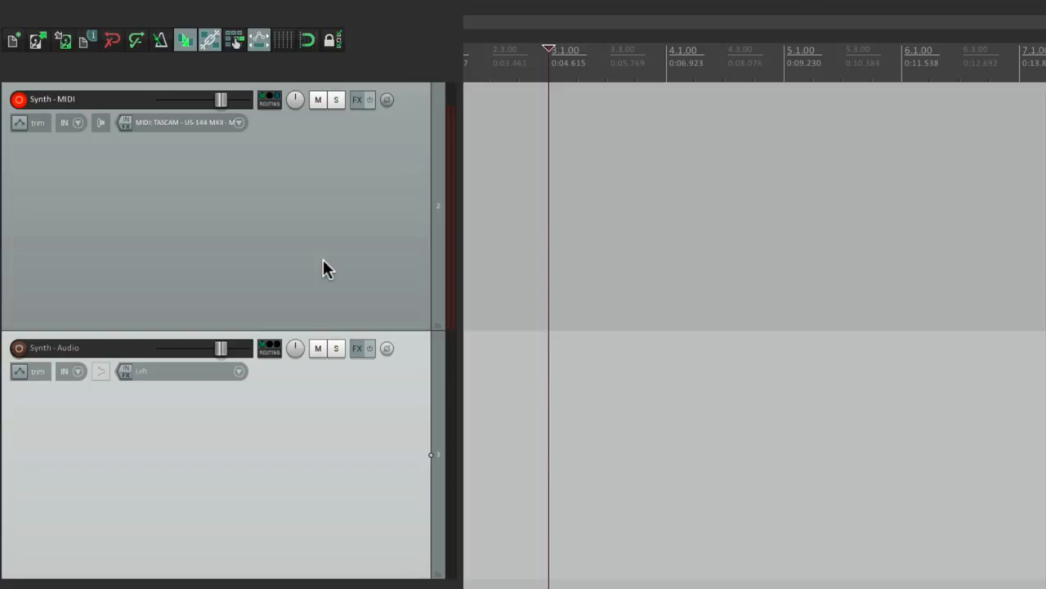
mouse_move(327, 496)
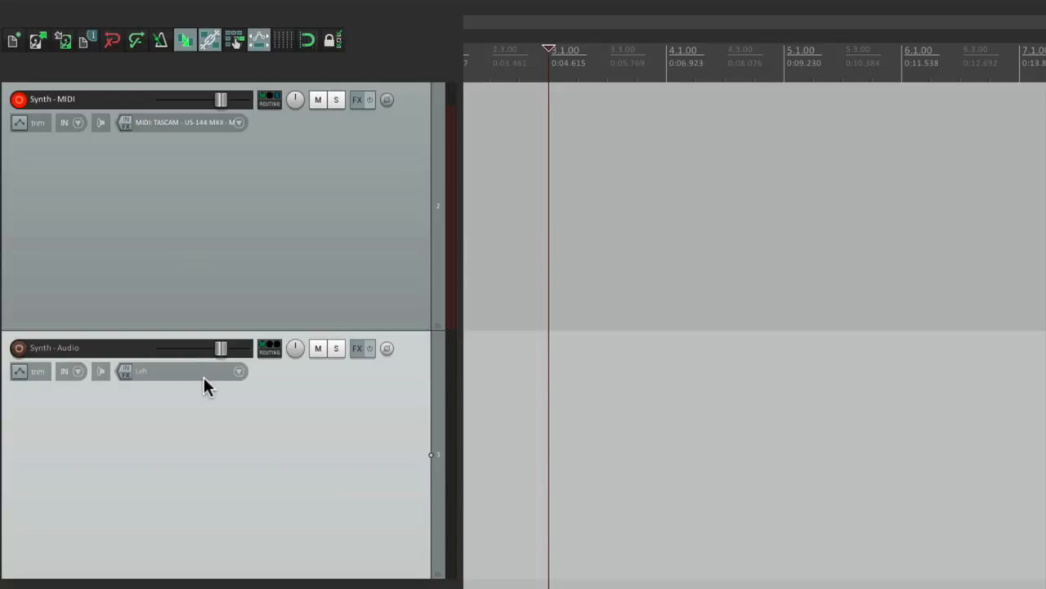
mouse_move(239, 384)
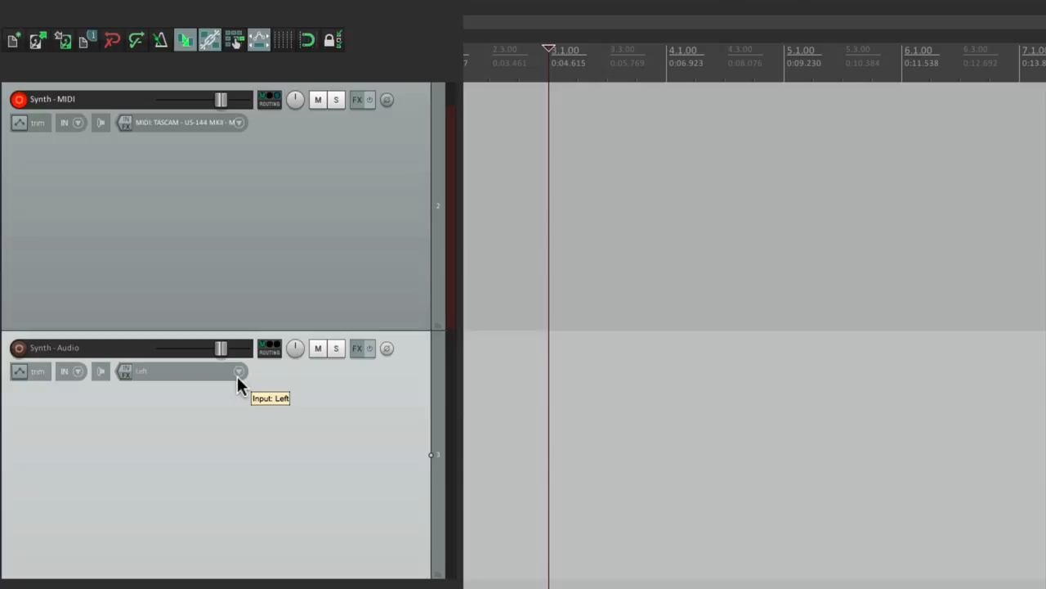
Step: Set the Synth - Audio track input to stereo Input 3 / Input 4
left_click(238, 371)
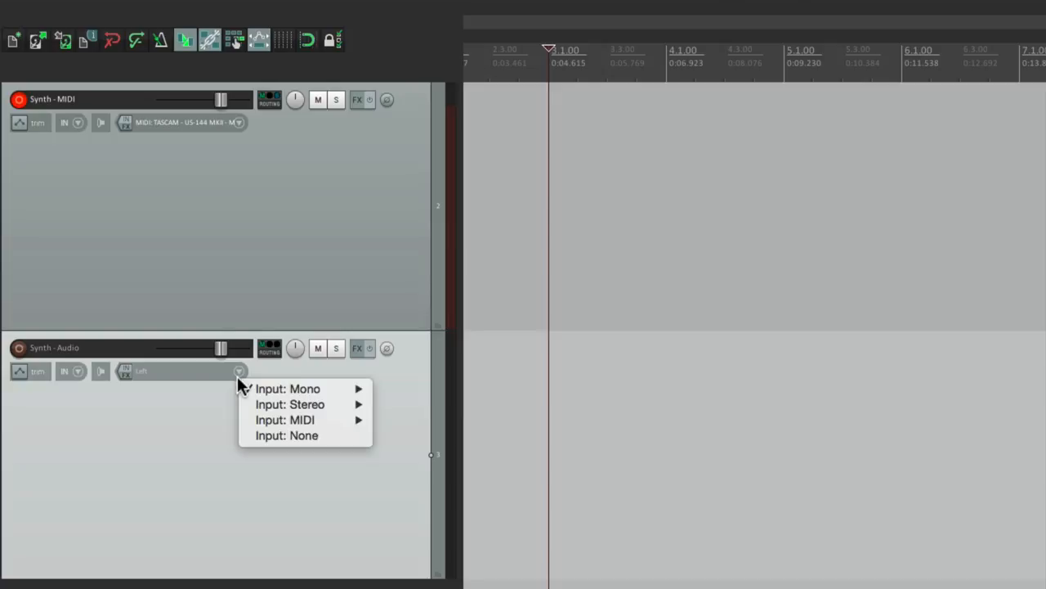
mouse_move(290, 404)
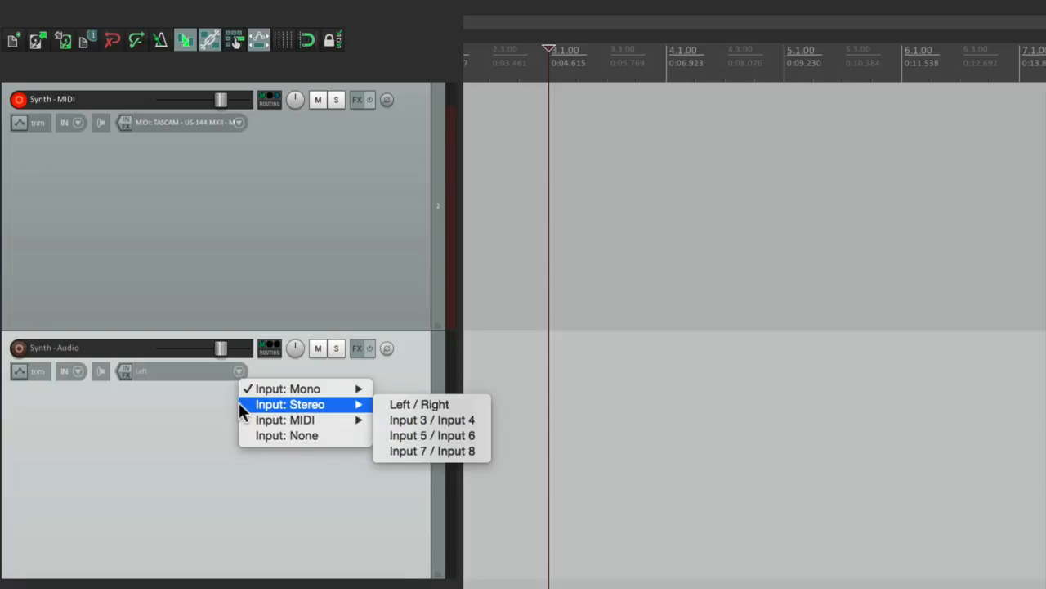
mouse_move(433, 419)
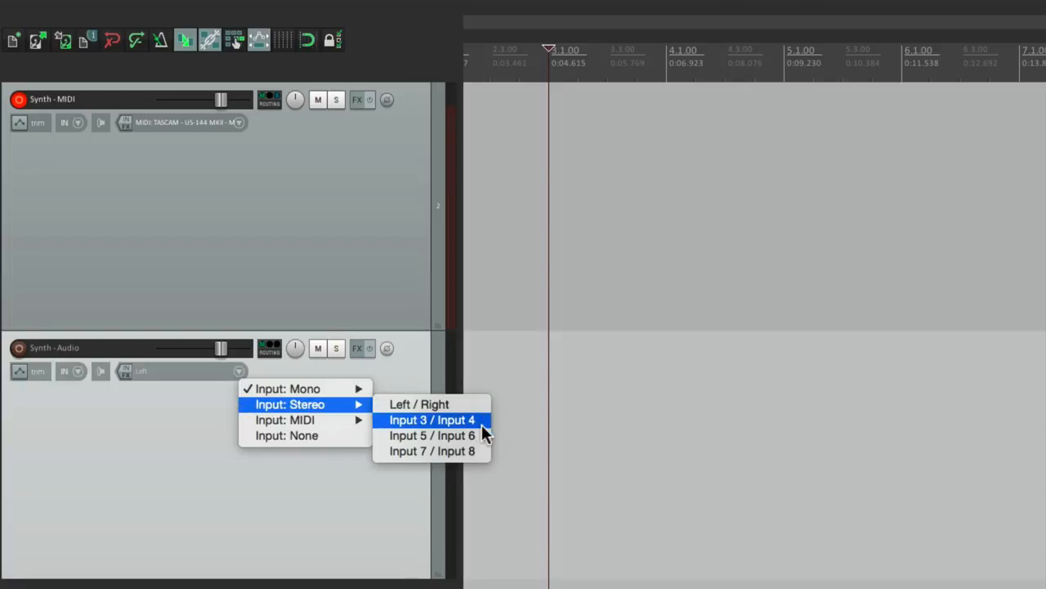
left_click(432, 419)
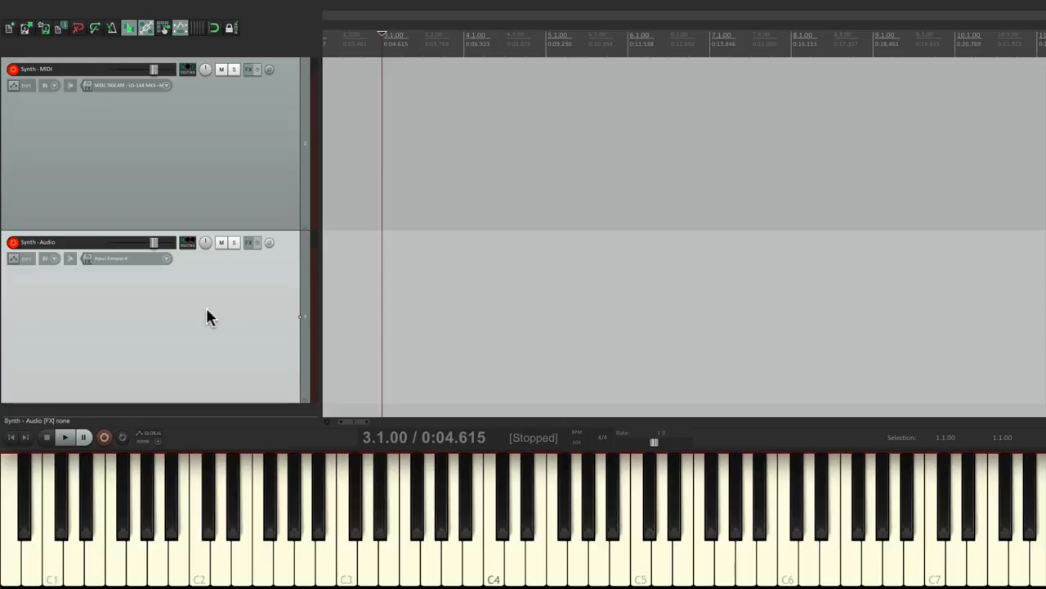
mouse_move(237, 185)
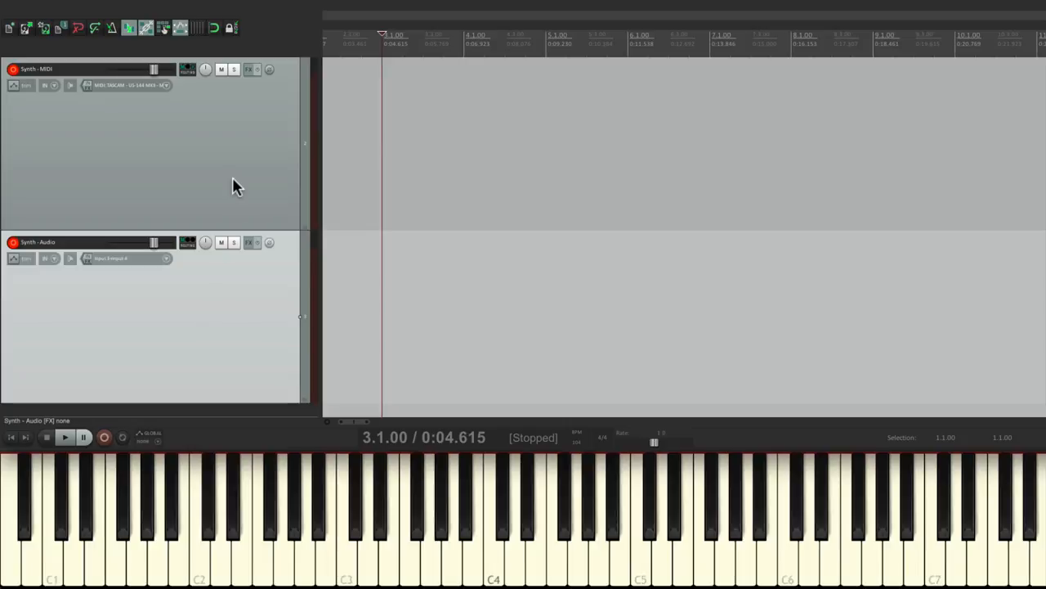
mouse_move(217, 335)
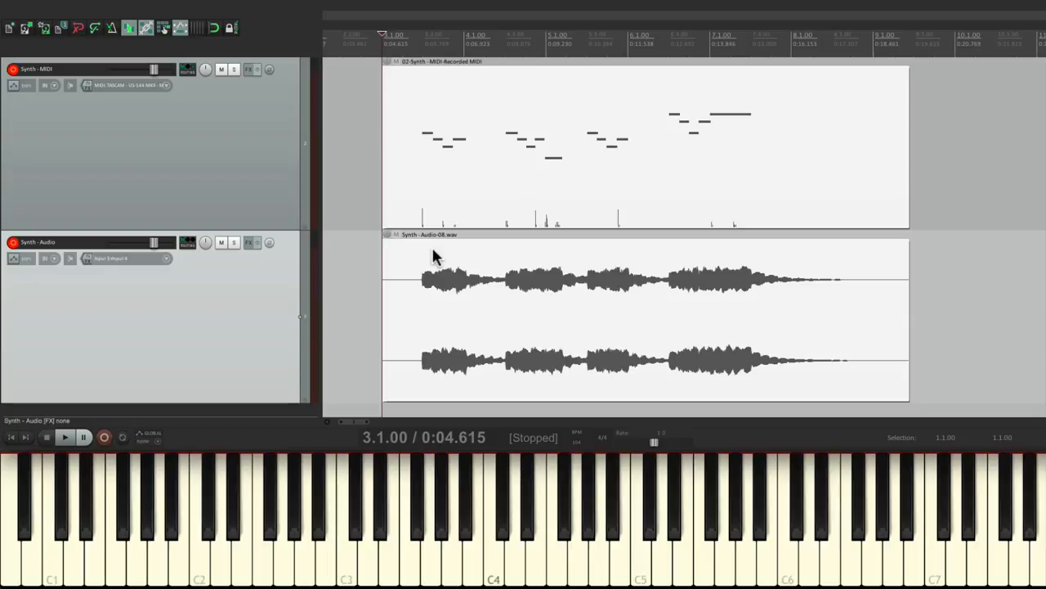
mouse_move(437, 277)
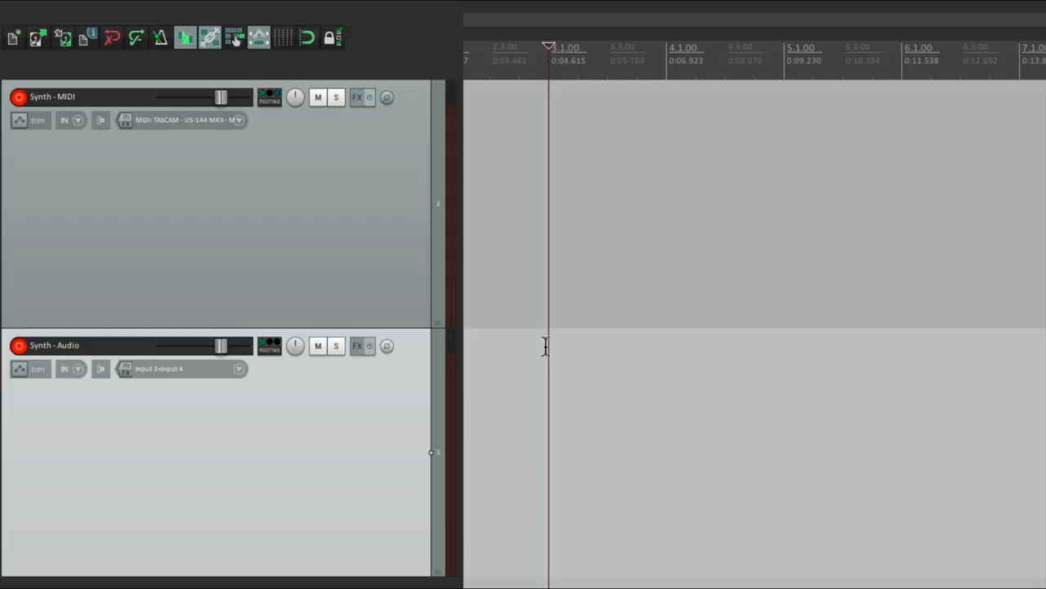
Step: Set Synth - Audio to Record: disable (input monitoring only)
left_click(64, 369)
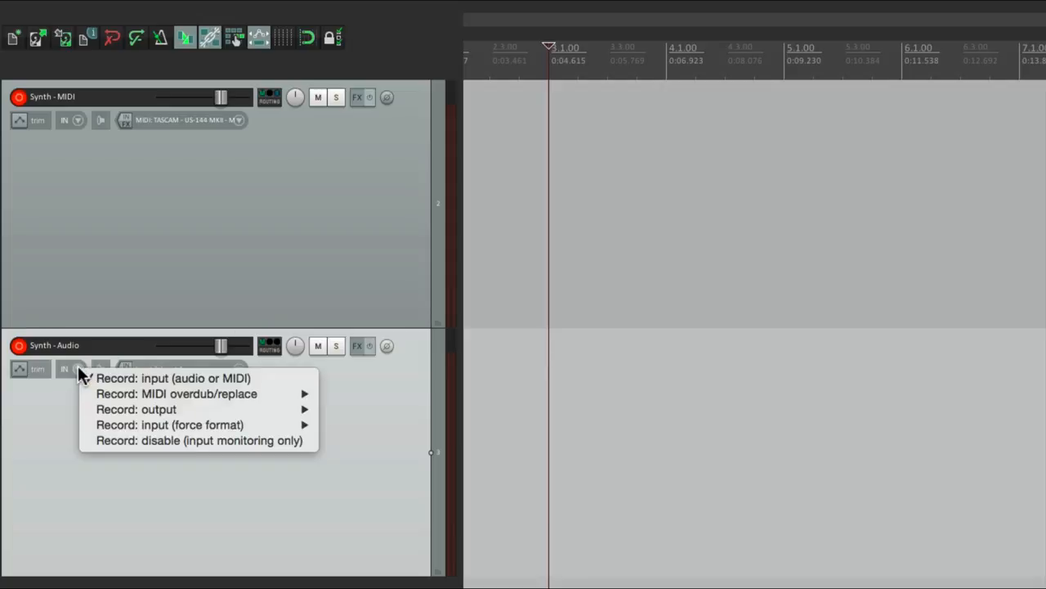
mouse_move(172, 378)
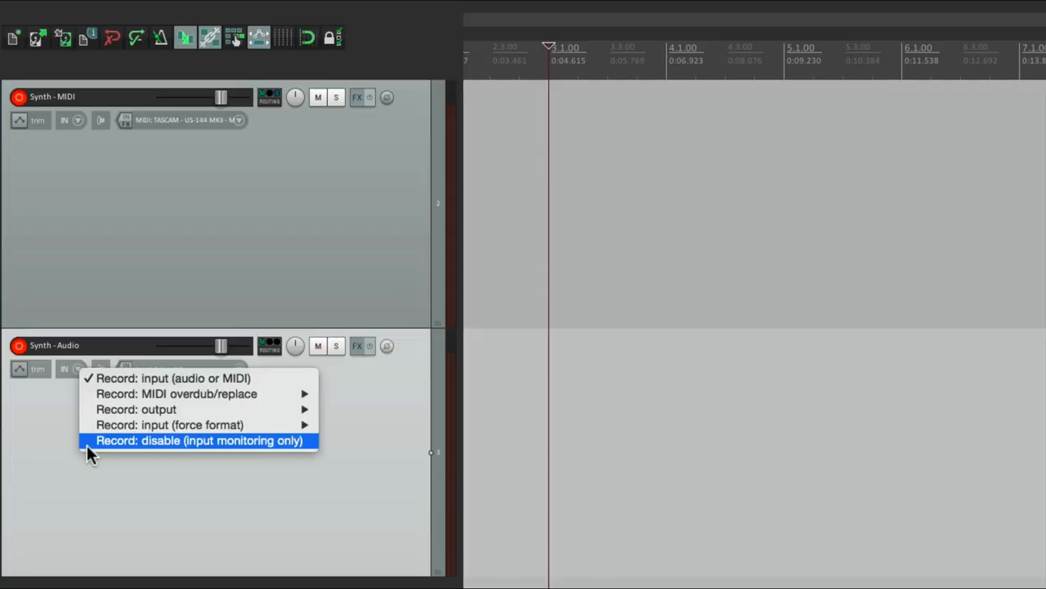
left_click(199, 439)
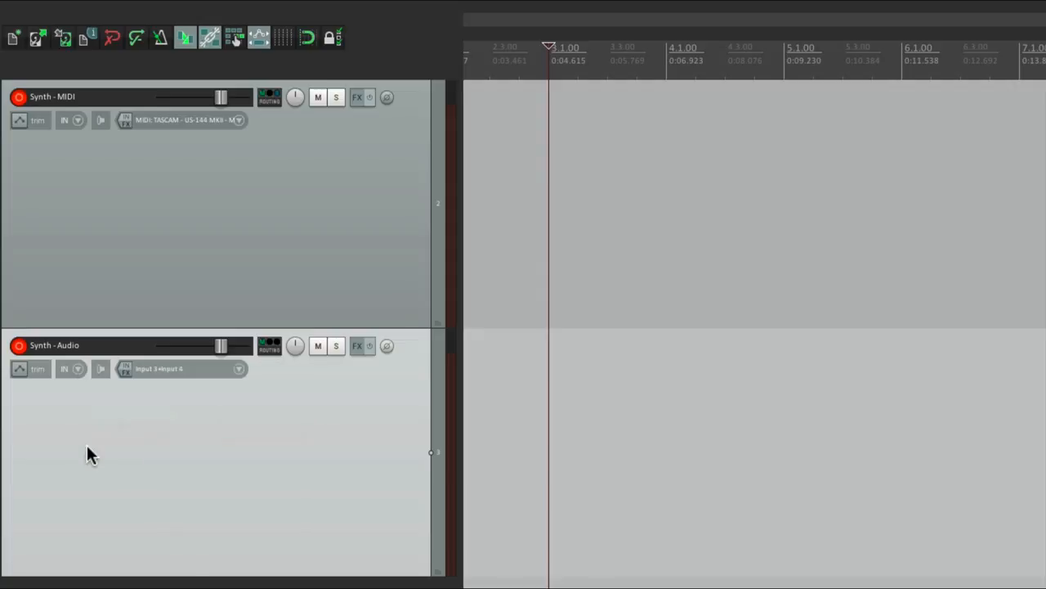
left_click(65, 368)
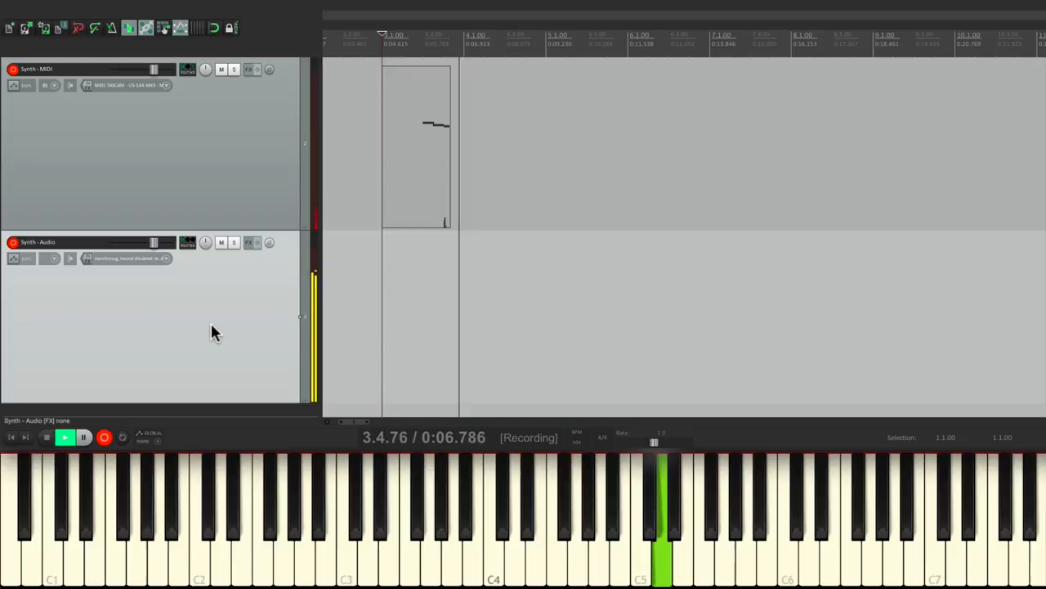
Step: Stop recording after playing the synth phrase onto Synth - MIDI
left_click(64, 436)
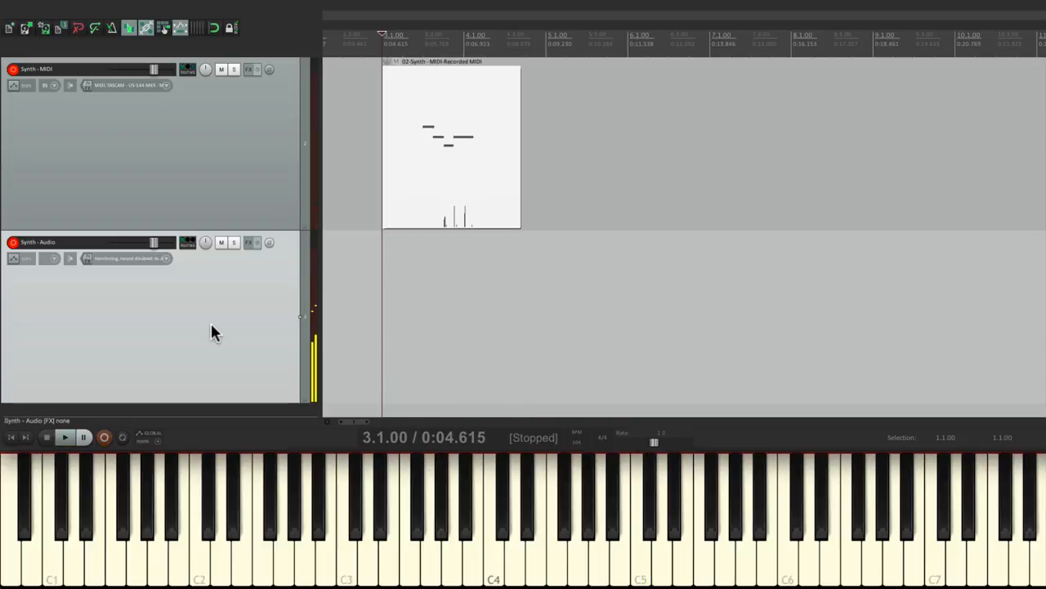
mouse_move(231, 319)
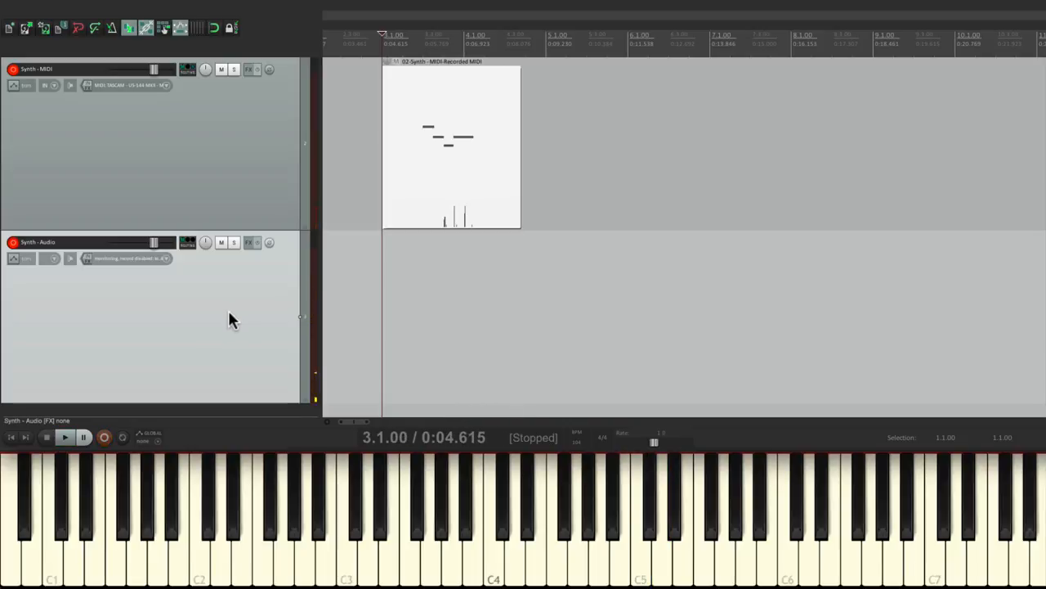
mouse_move(196, 311)
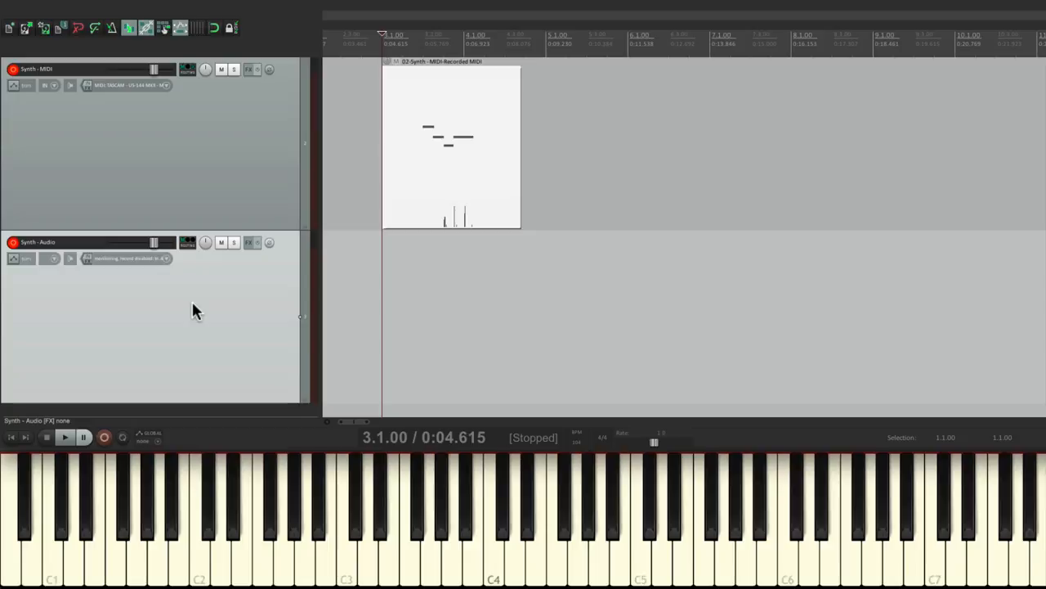
mouse_move(143, 319)
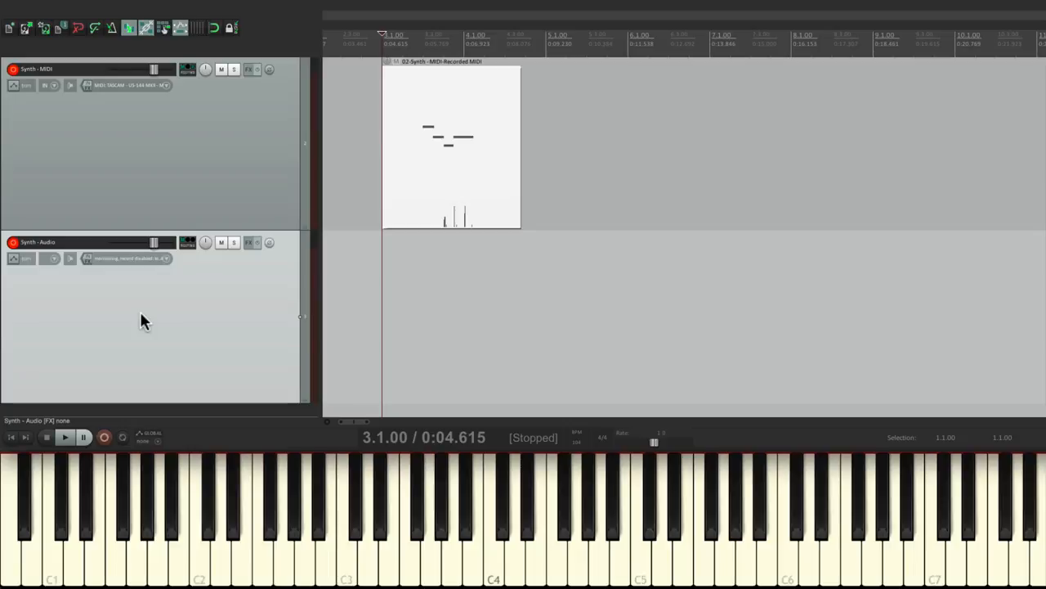
mouse_move(237, 307)
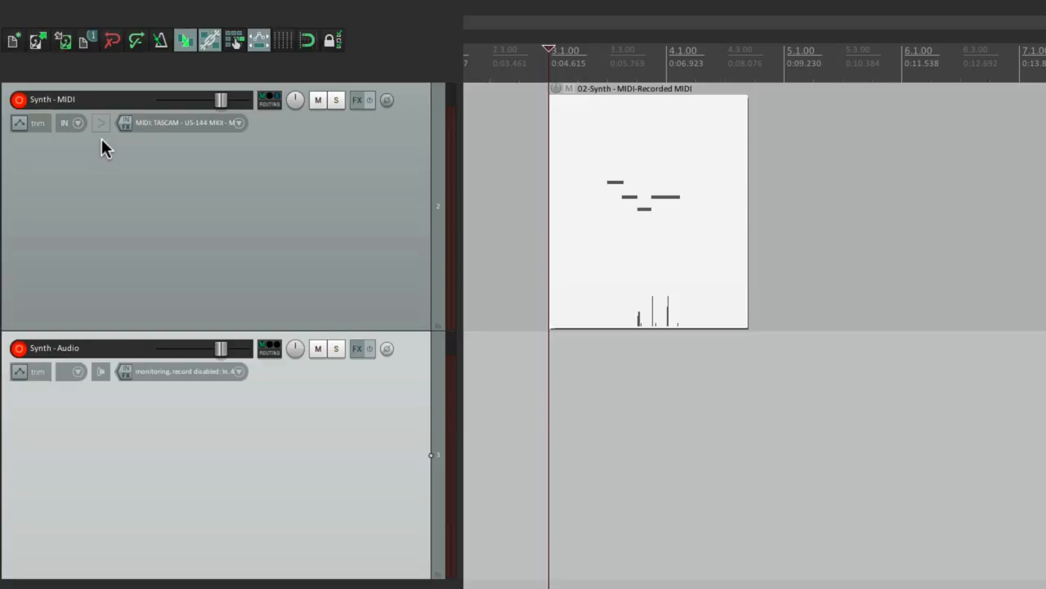
mouse_move(164, 160)
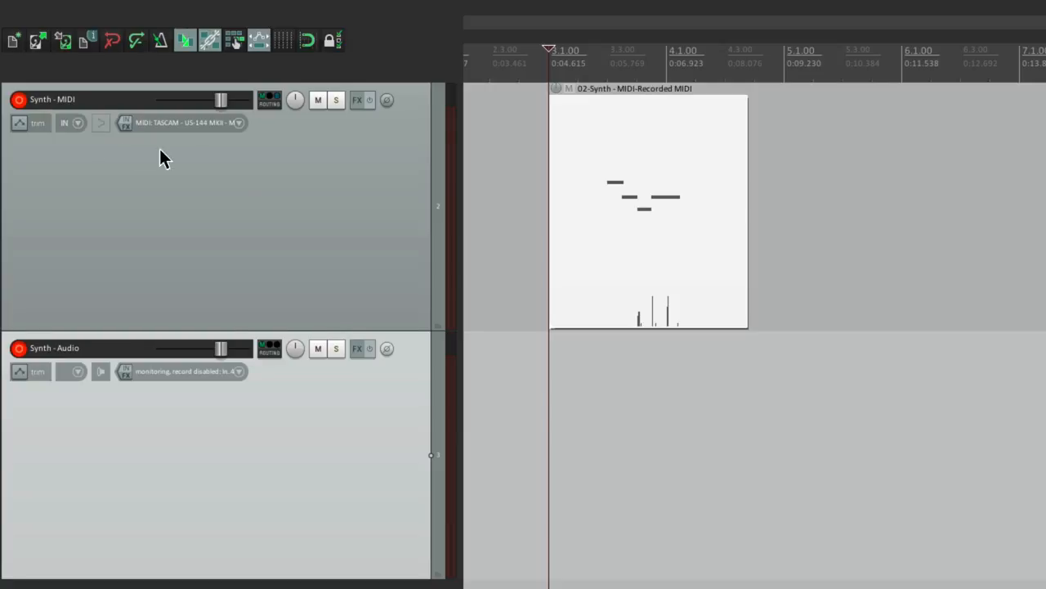
mouse_move(342, 166)
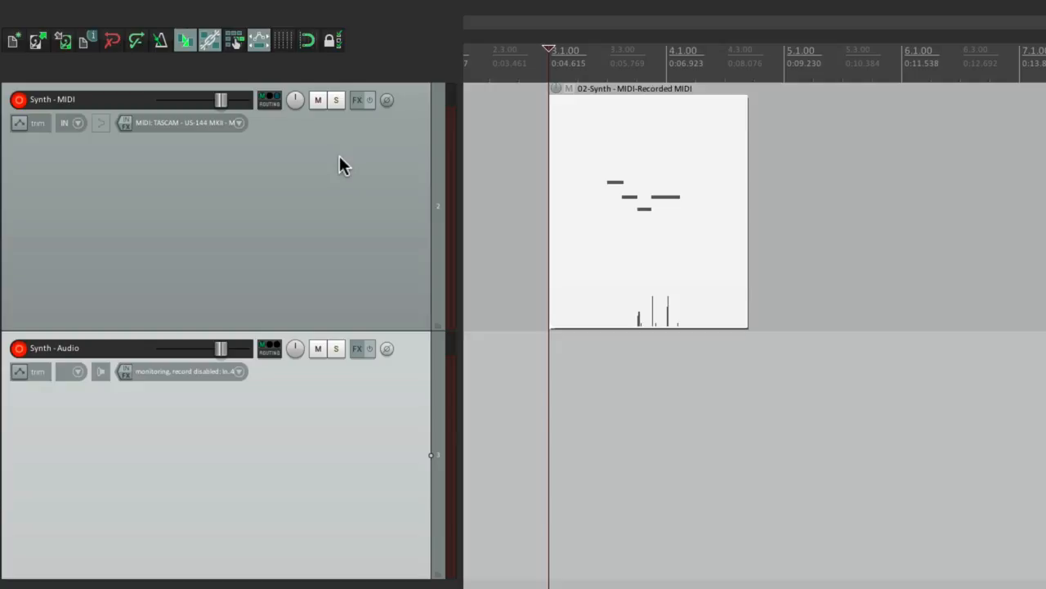
mouse_move(318, 464)
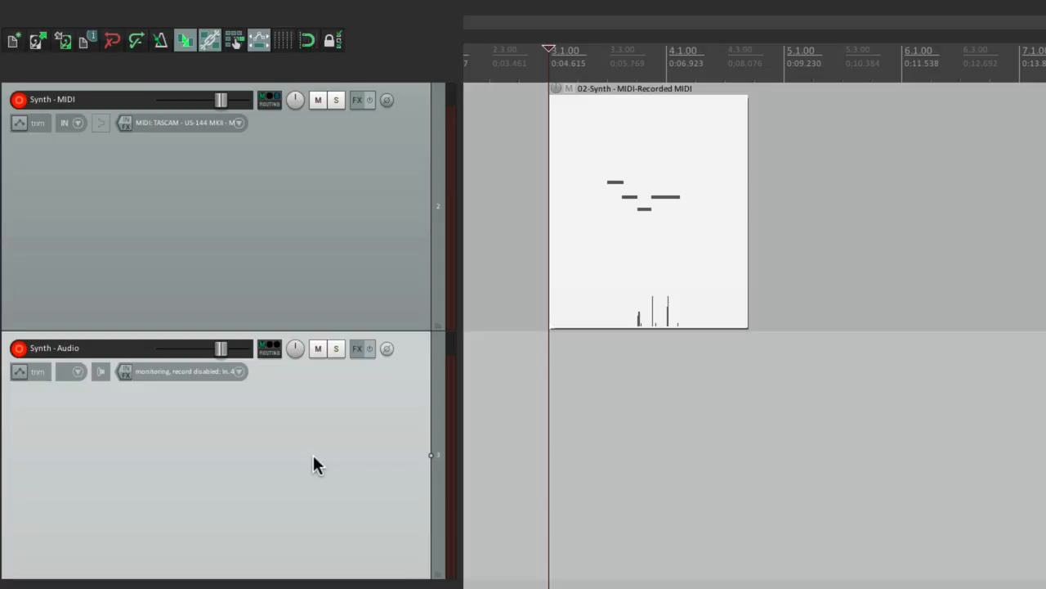
mouse_move(102, 137)
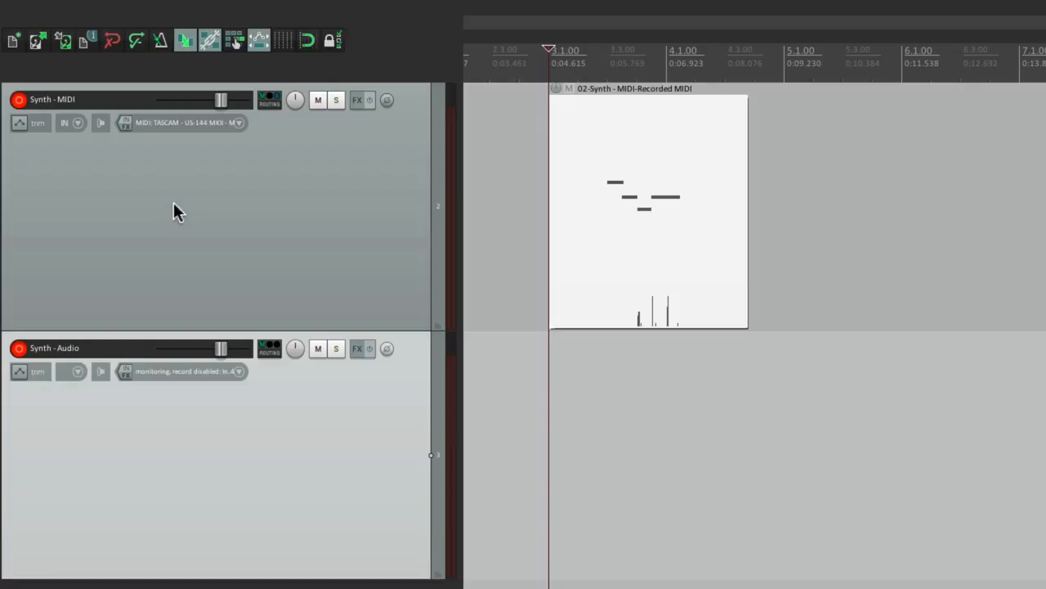
mouse_move(278, 192)
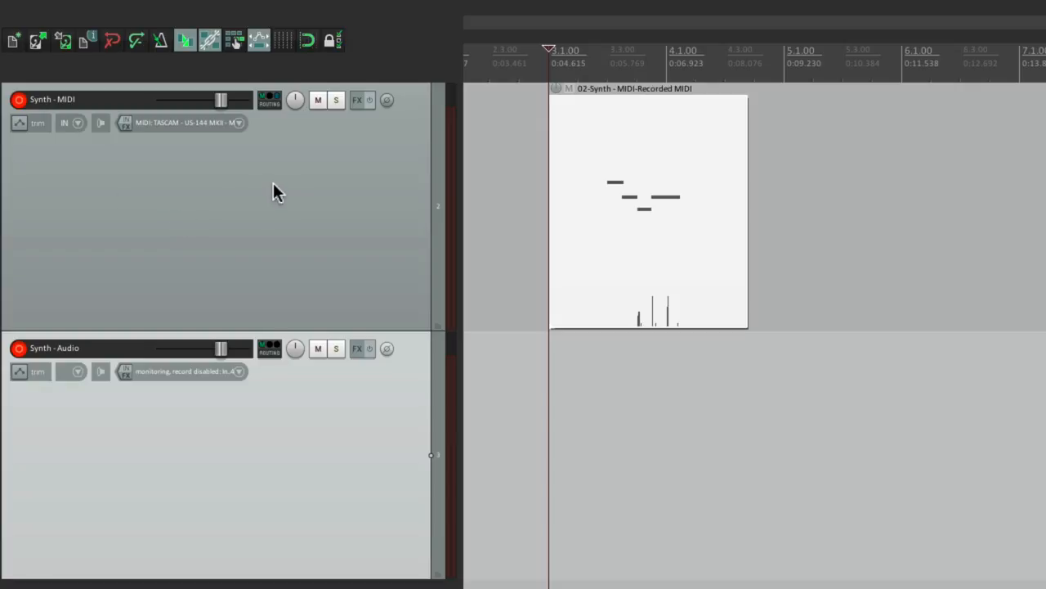
Step: Open and close the Synth - MIDI routing window to check its TASCAM hardware output
left_click(270, 99)
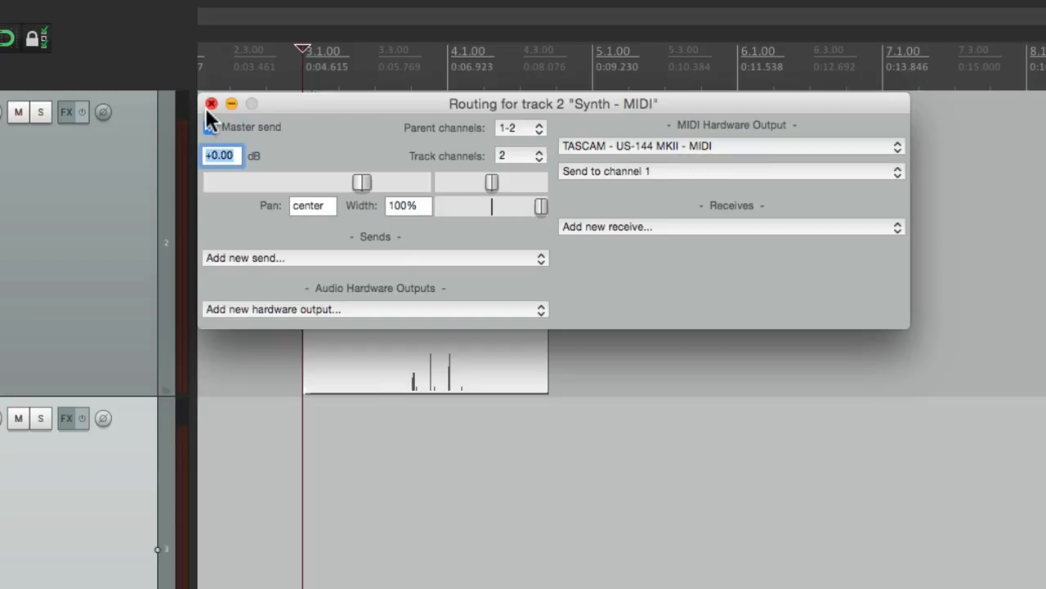
left_click(212, 103)
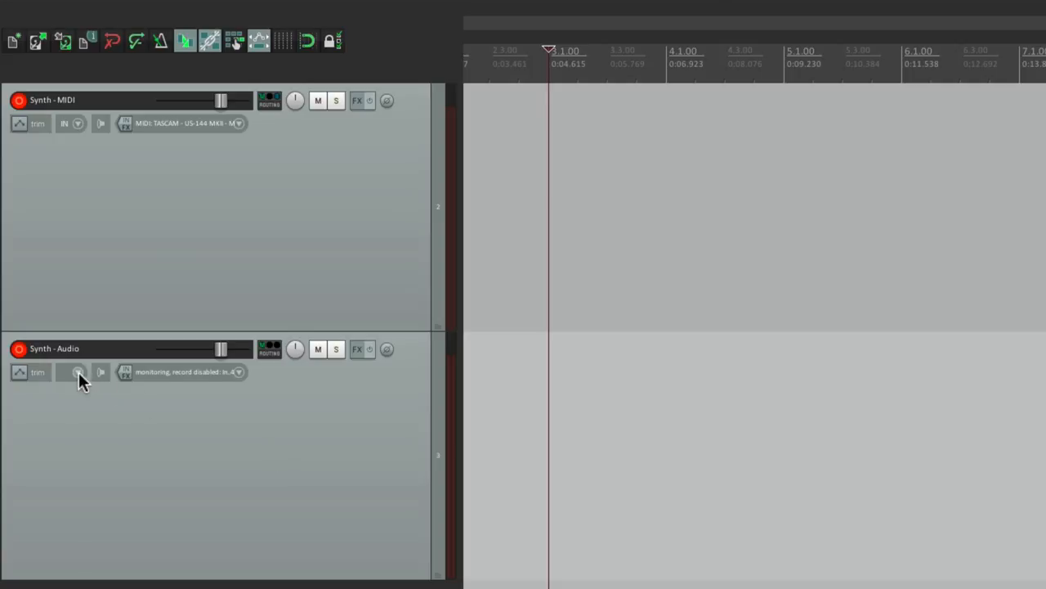
Step: Check that Synth - Audio's record mode is still input monitoring only
left_click(78, 372)
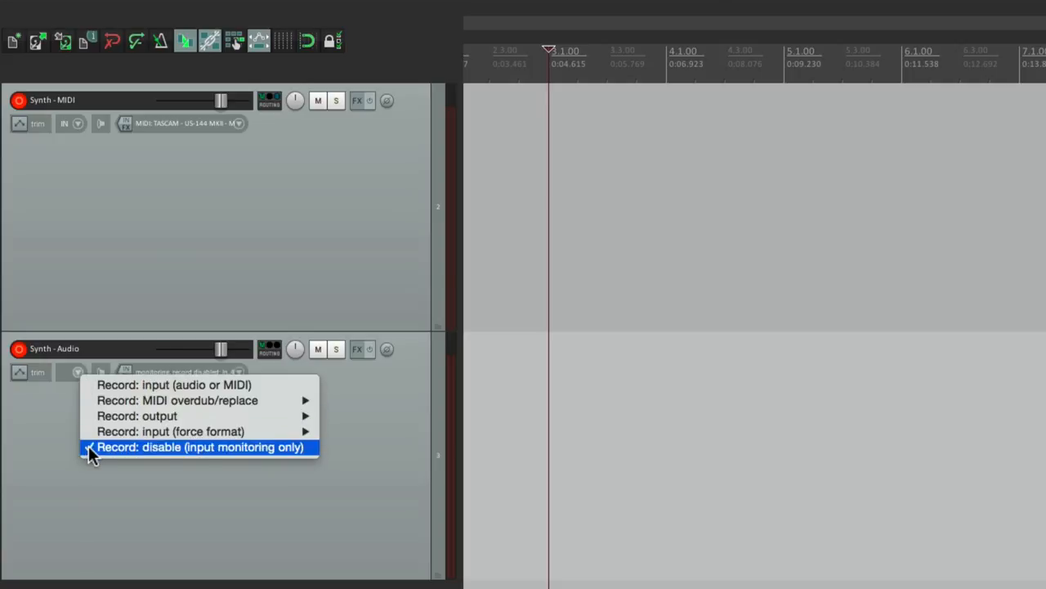
mouse_move(221, 513)
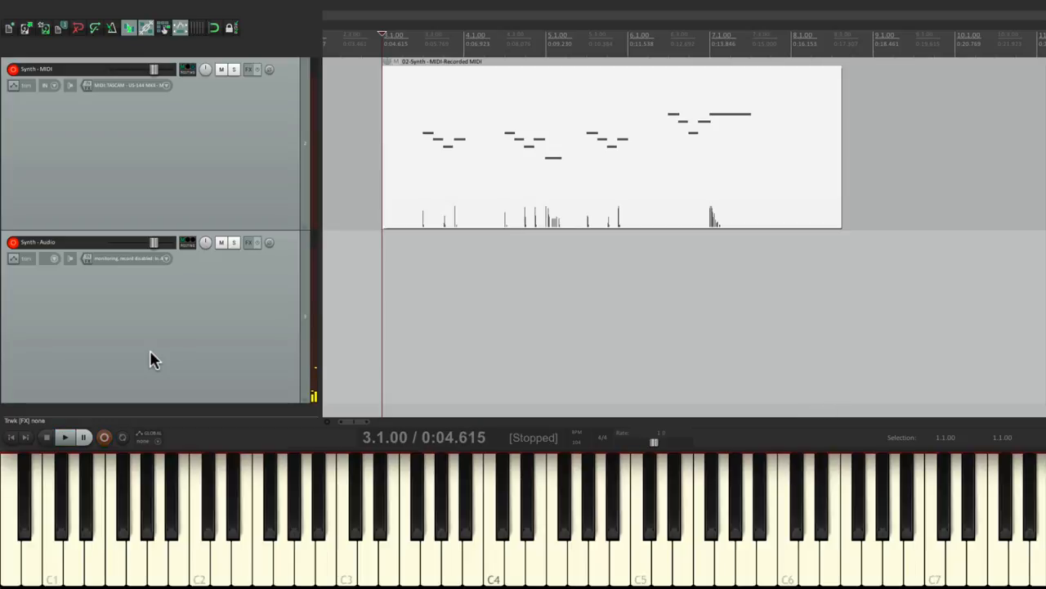
mouse_move(391, 190)
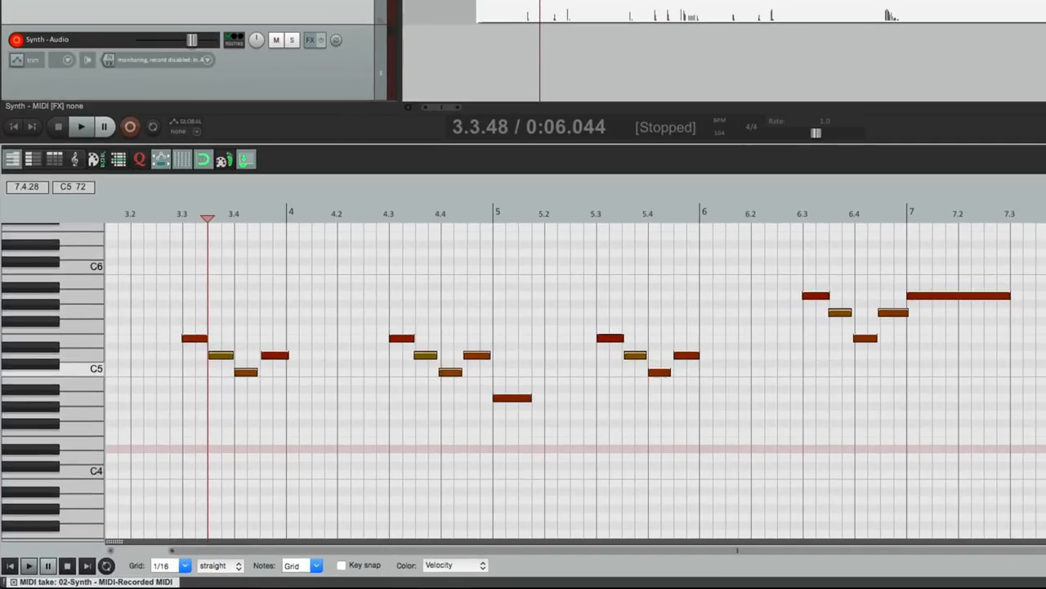
mouse_move(409, 421)
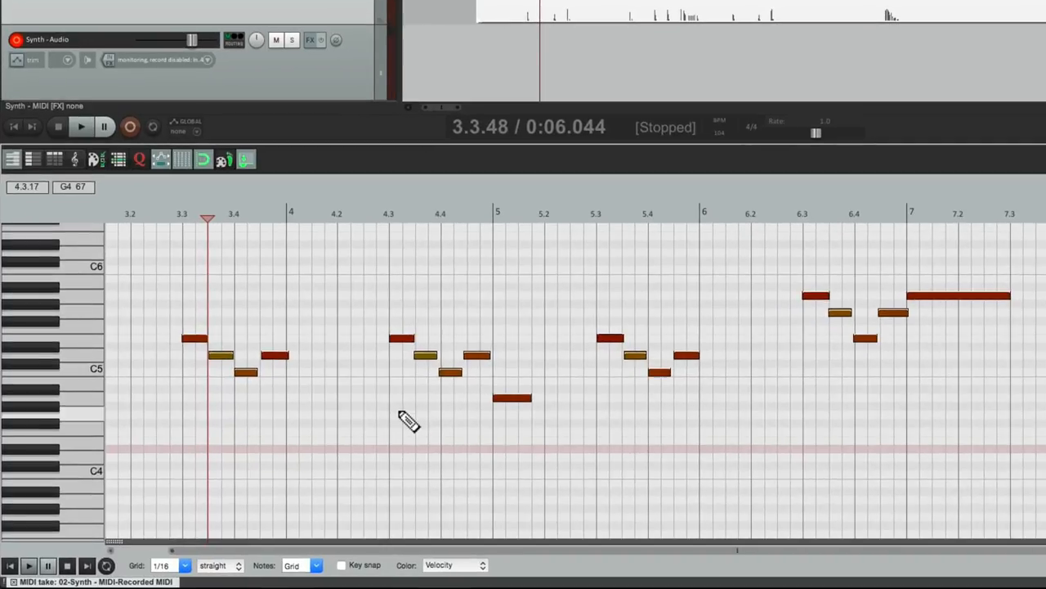
mouse_move(139, 160)
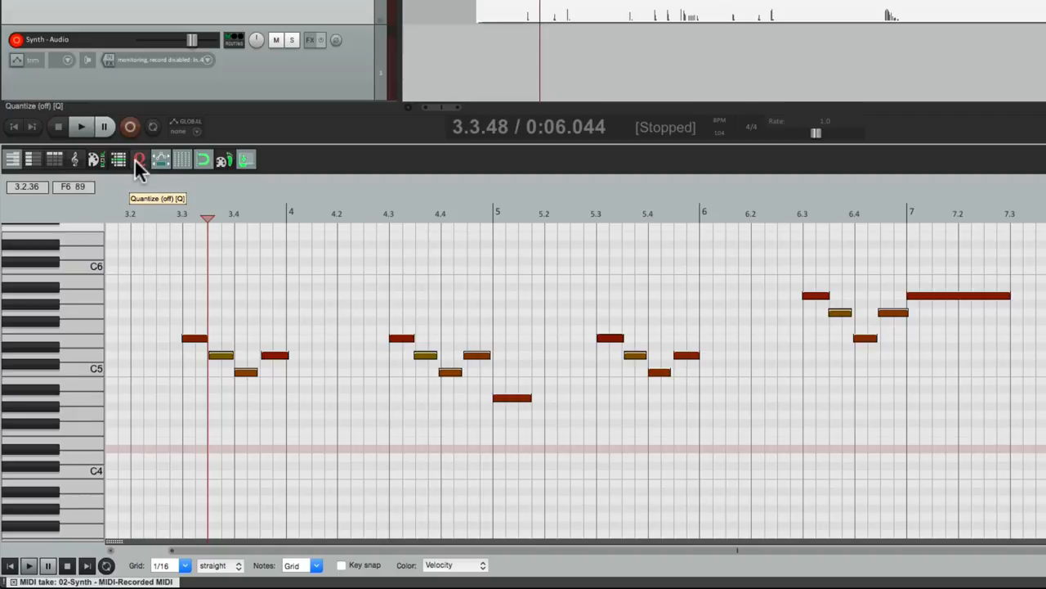
Step: Quantize every note's position and note end to the 1/16 grid at 100% strength
left_click(139, 160)
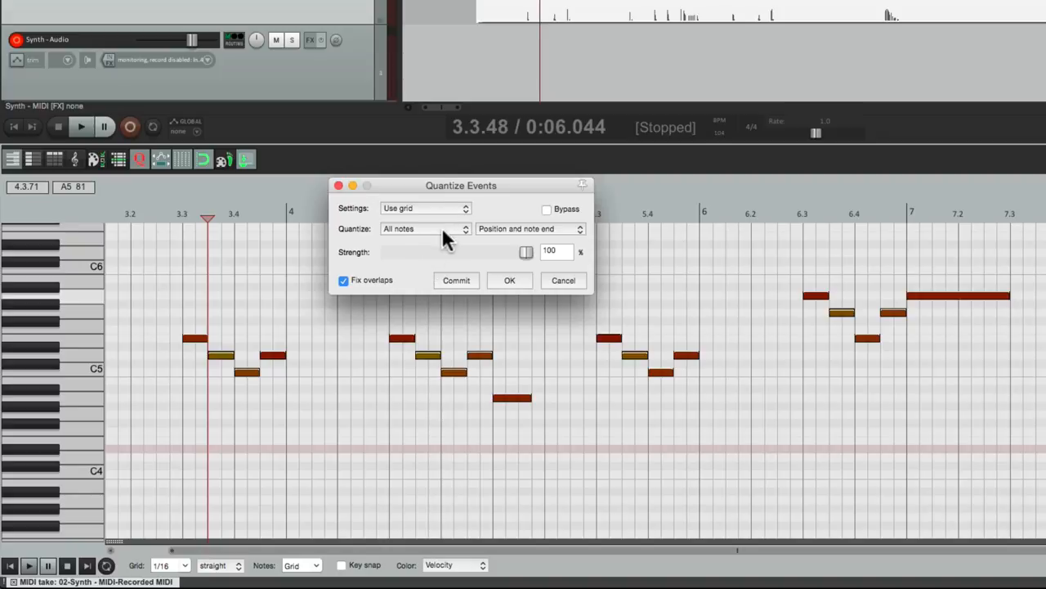
mouse_move(517, 240)
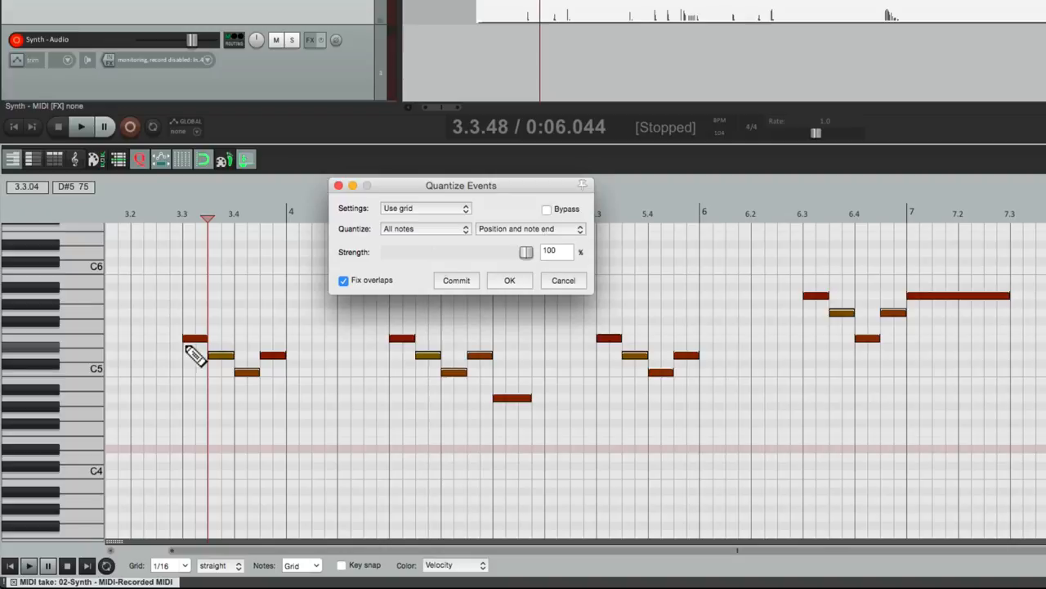
mouse_move(208, 357)
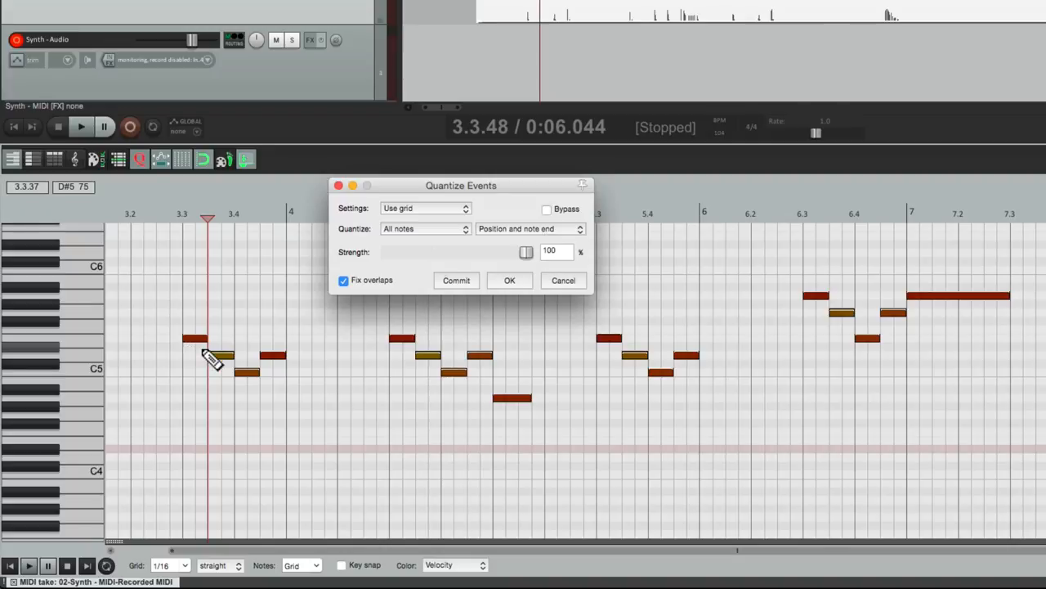
left_click(509, 279)
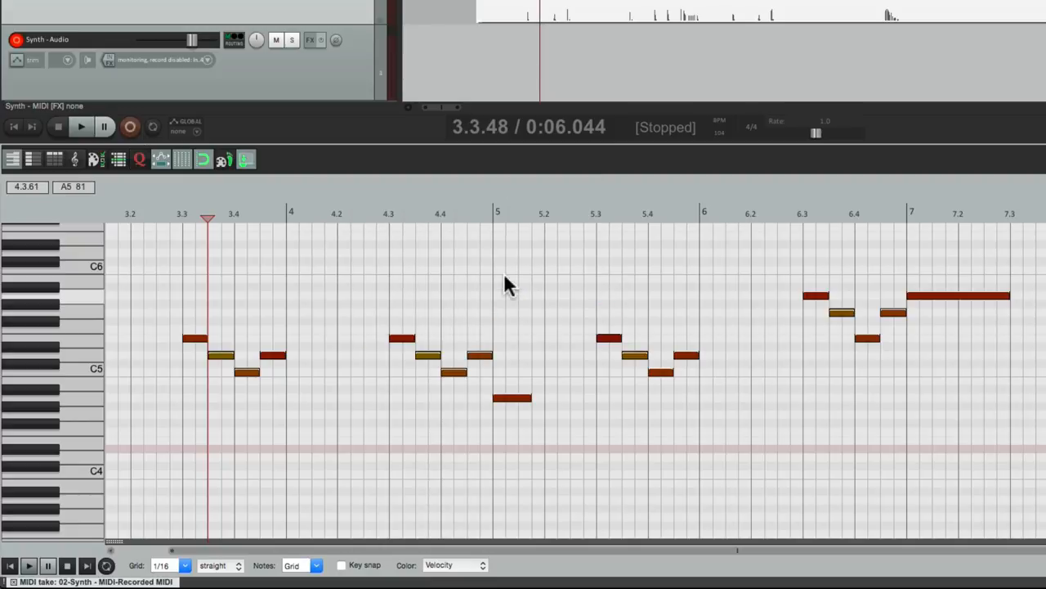
mouse_move(462, 413)
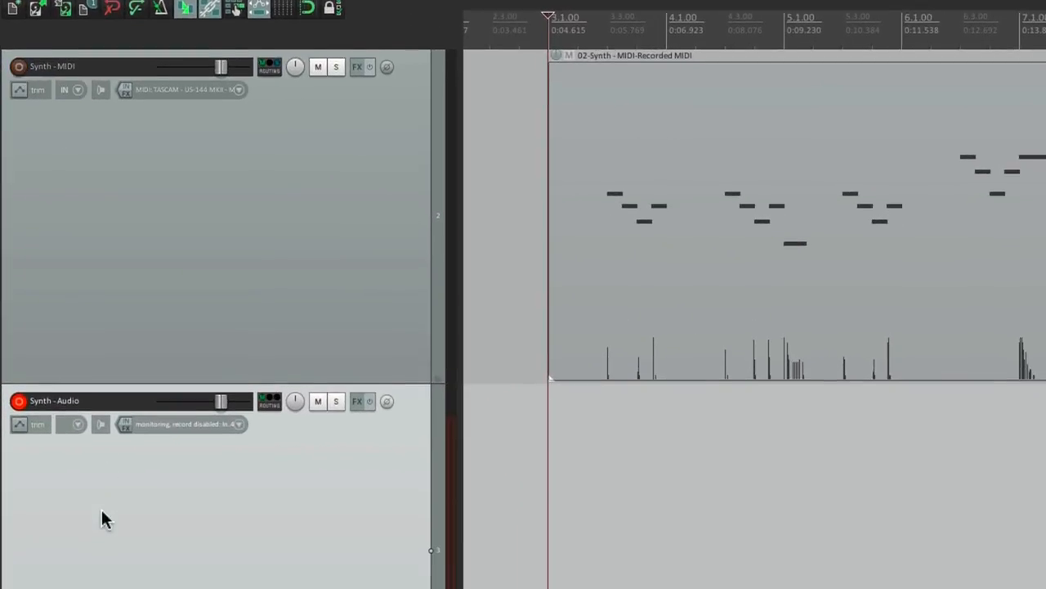
Step: Record the synth output from Input 3/Input 4 onto Synth - Audio as Synth - Audio-09.wav
left_click(101, 424)
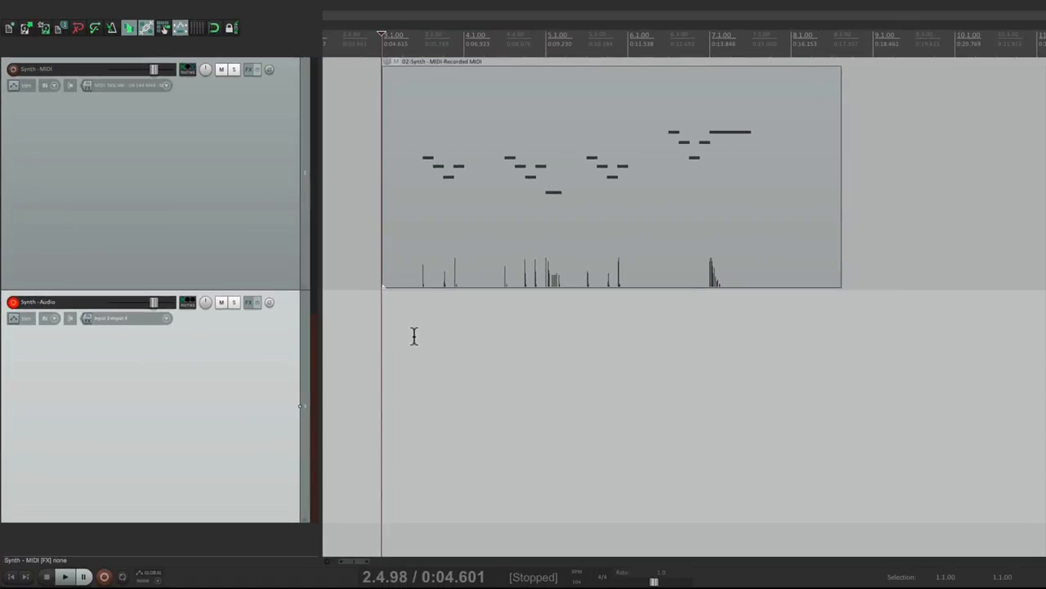
left_click(104, 577)
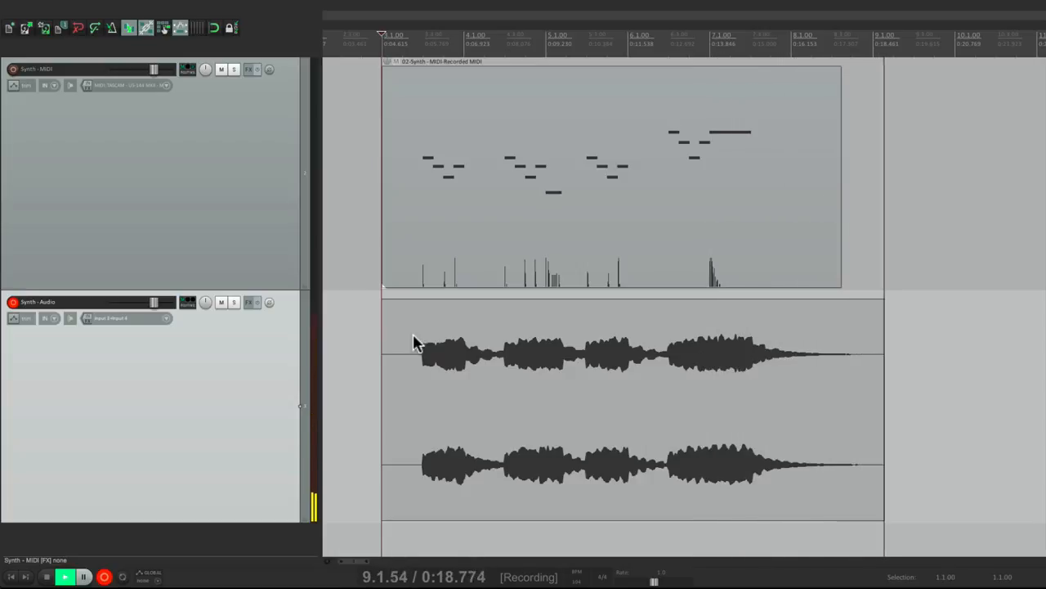
left_click(82, 577)
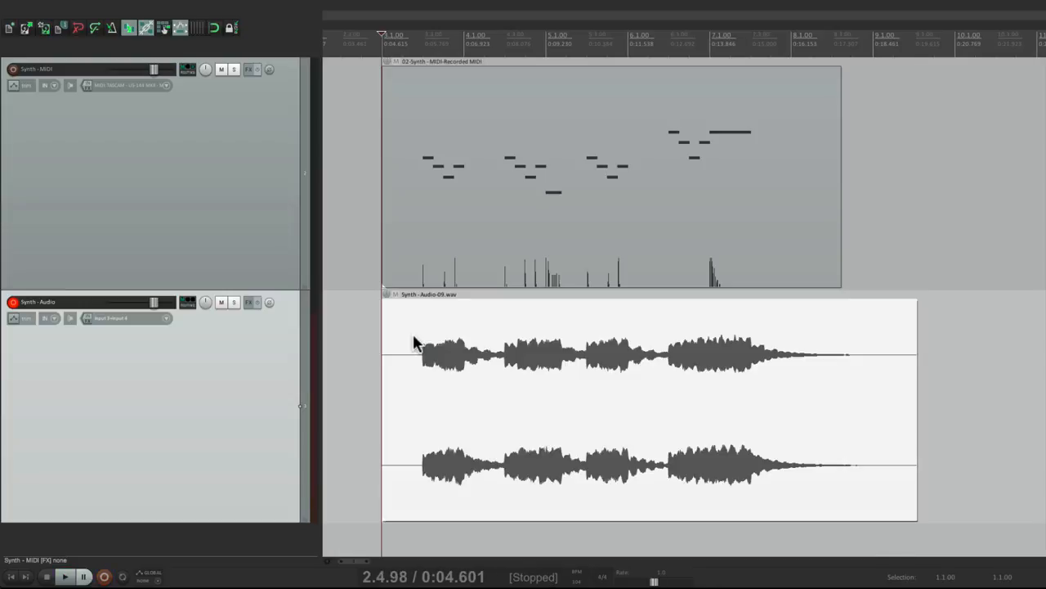
mouse_move(182, 190)
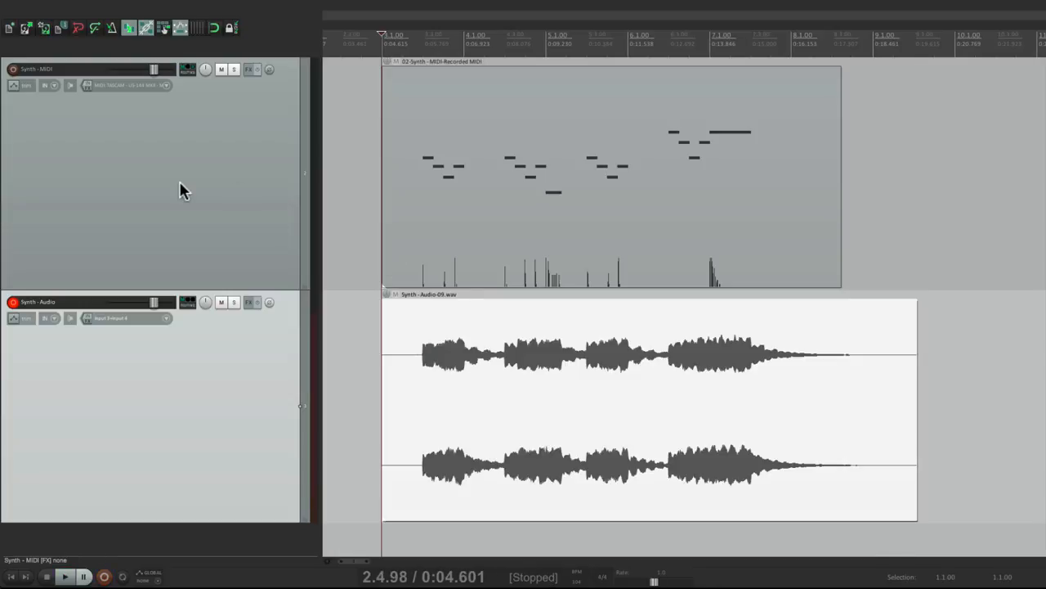
Step: Turn on mute for the Synth - MIDI track
left_click(221, 69)
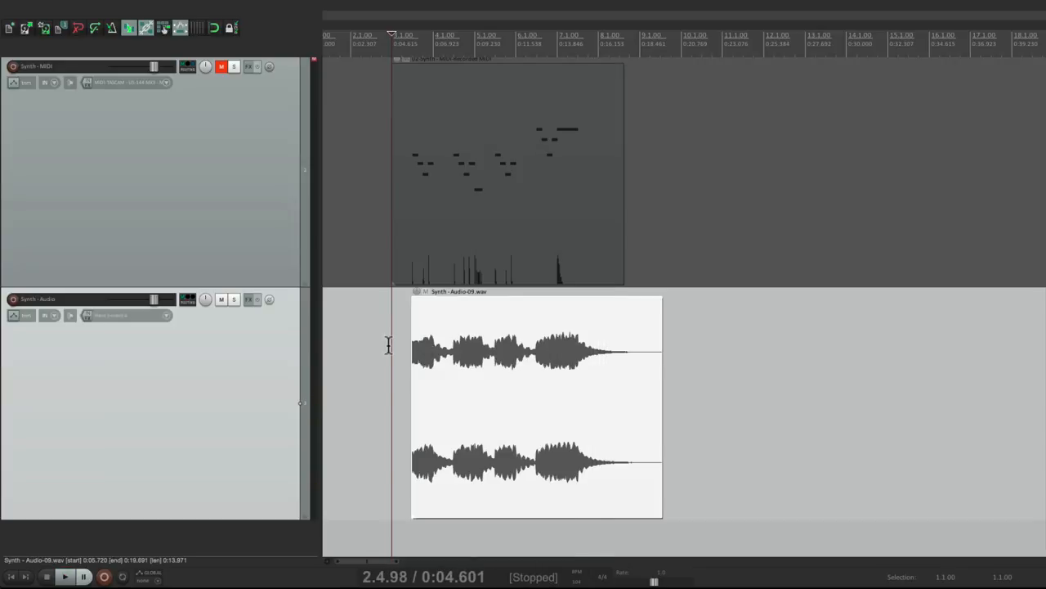
mouse_move(258, 201)
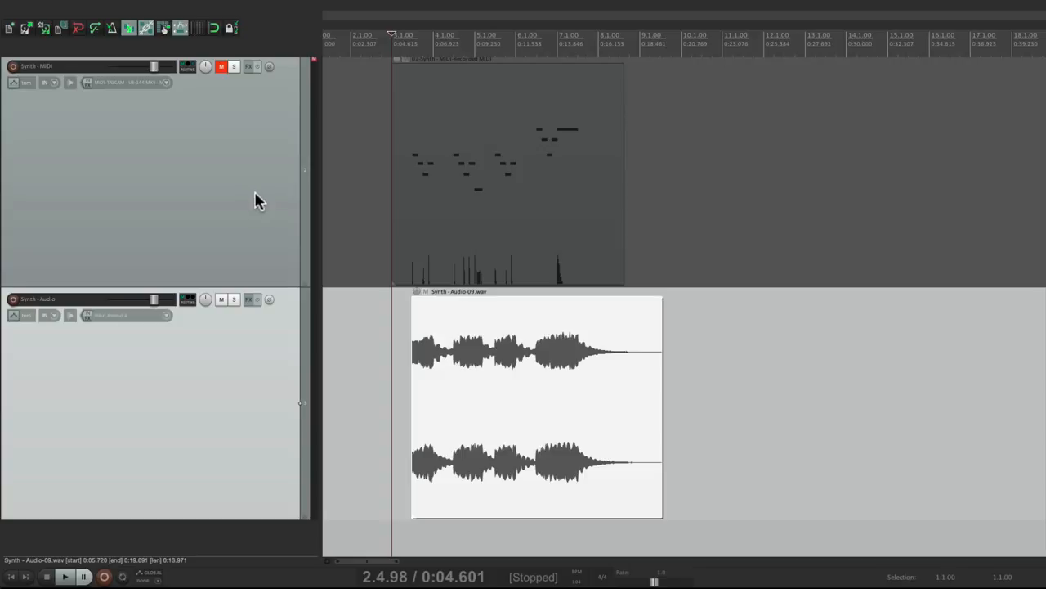